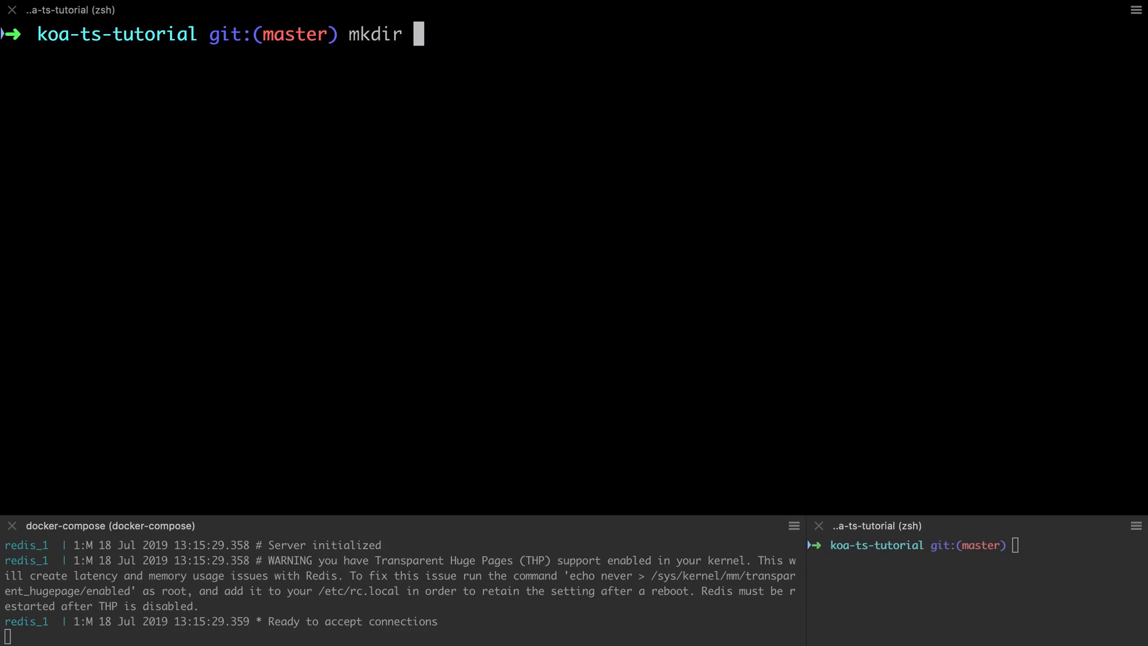
Step: Create the __tests__/storage folder with an empty redis.test.ts file inside it
type("__tests/")
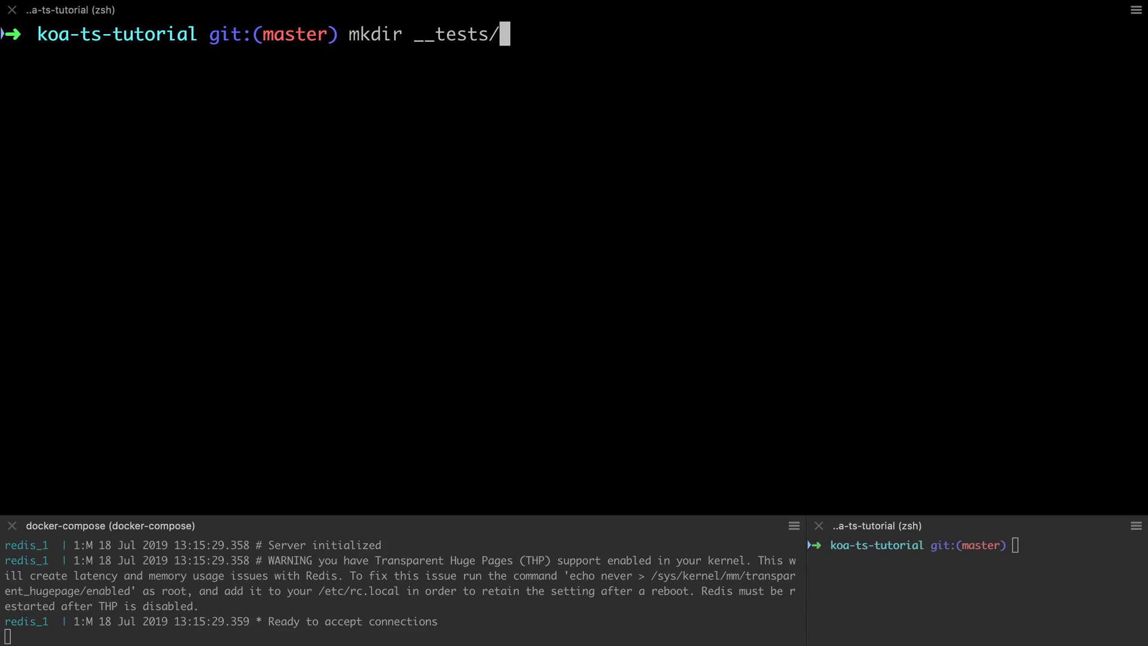
type("_storage")
type("touch __tests__/storage/")
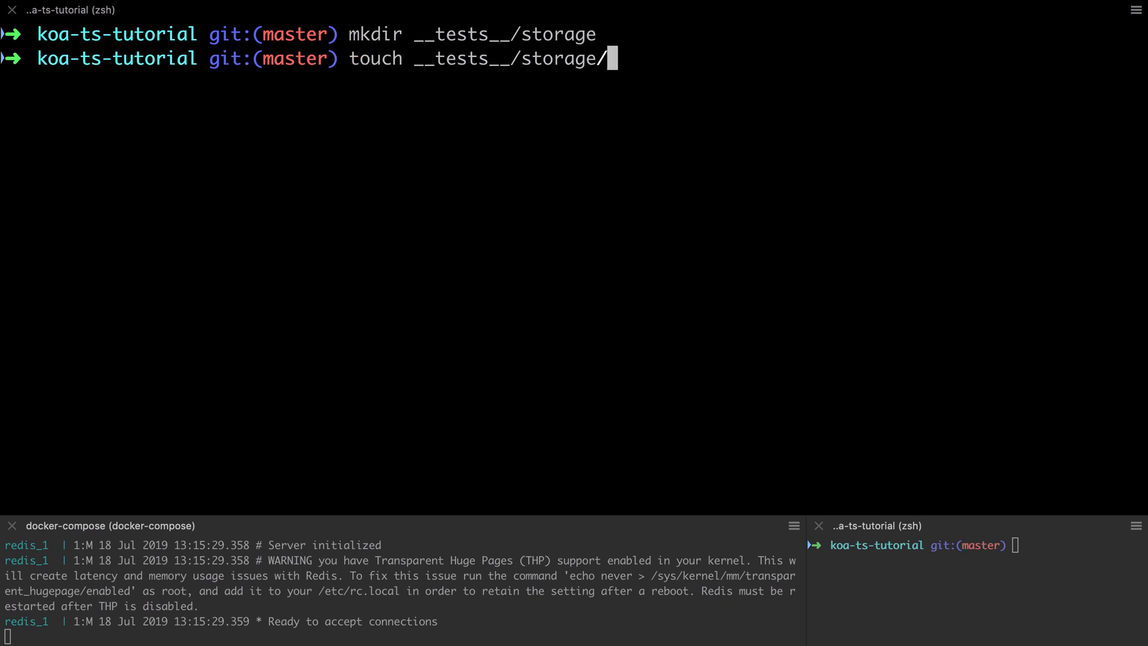
type("redis.test.ts")
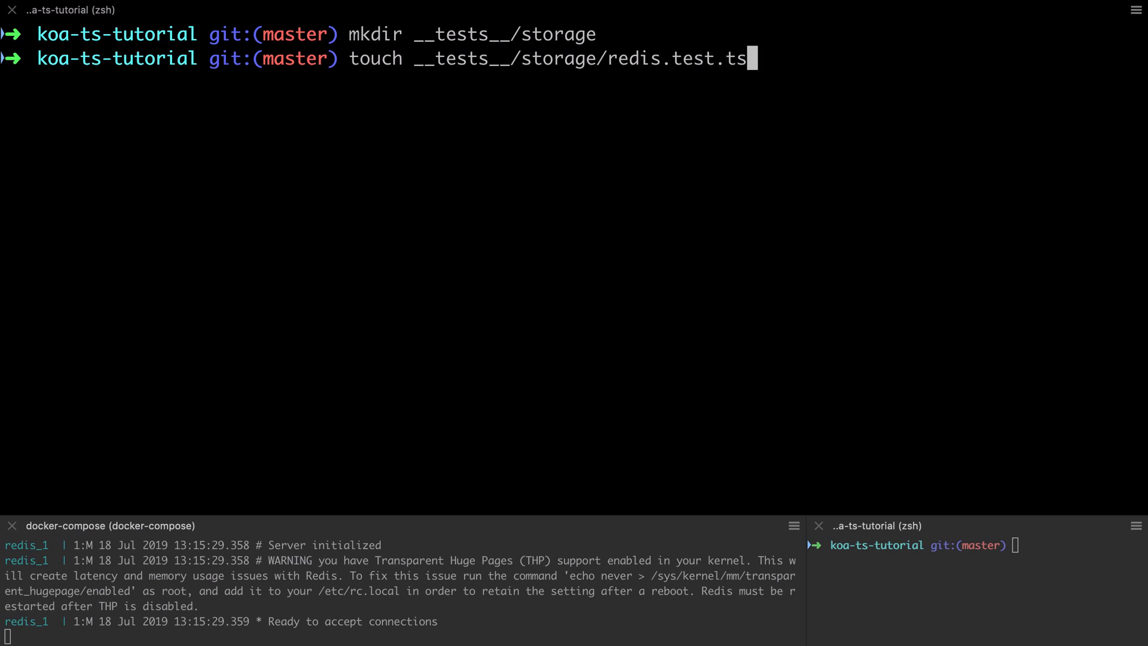
key("Return")
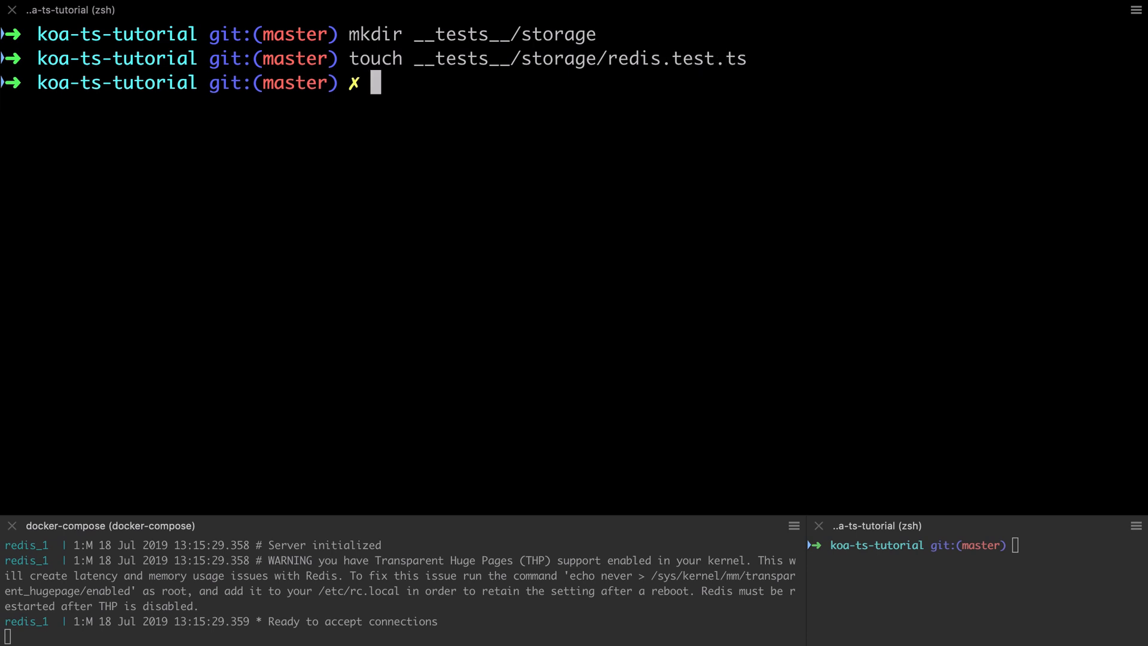
Step: Start Jest in watch mode with npm run test:watch and bring up the storage code
type("npm r")
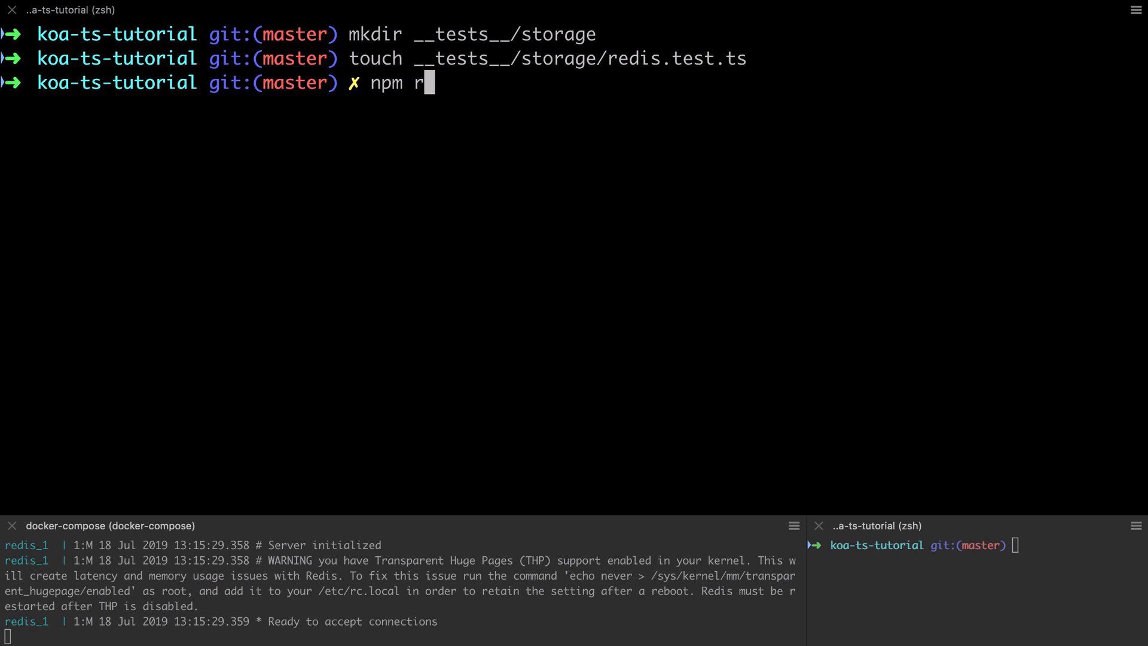
type("un test:watch")
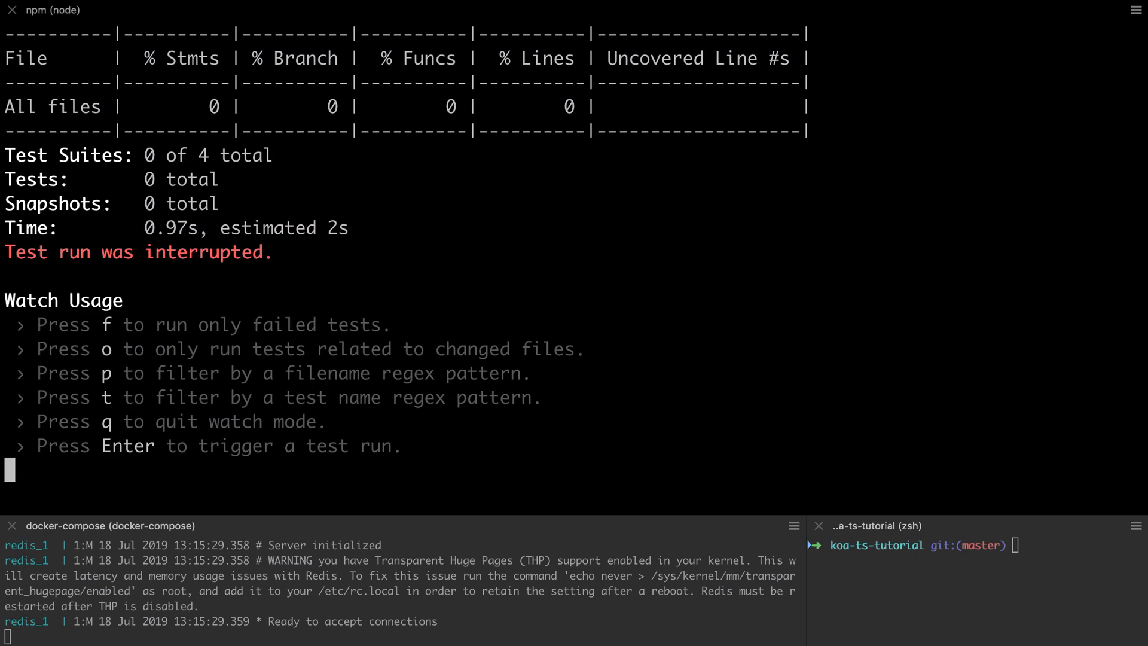
type("stora")
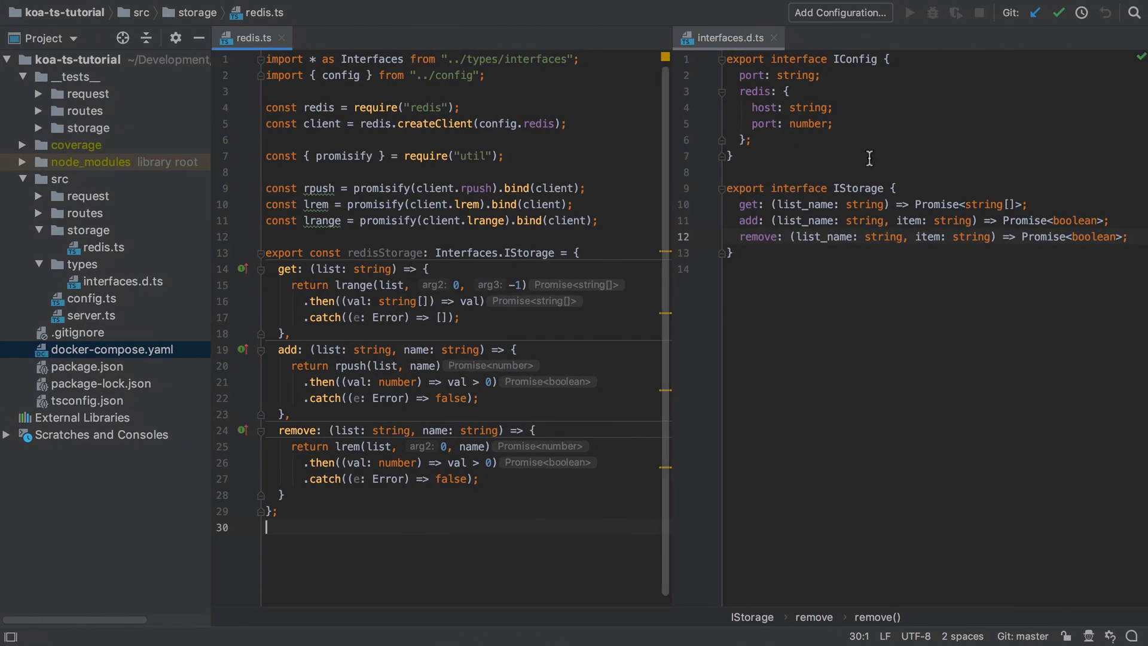
Step: Begin redis.test.ts with a storage/redis suite, get/add/remove groups and an initial get test
left_click(88, 128)
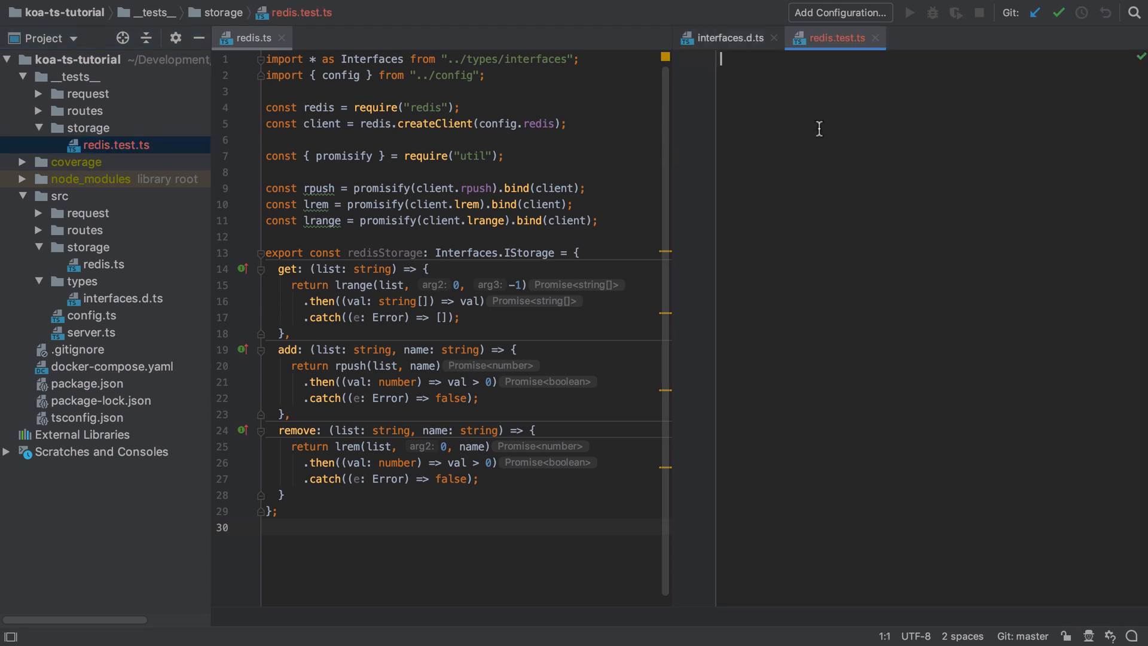
type("describe('storage/redis', () => {")
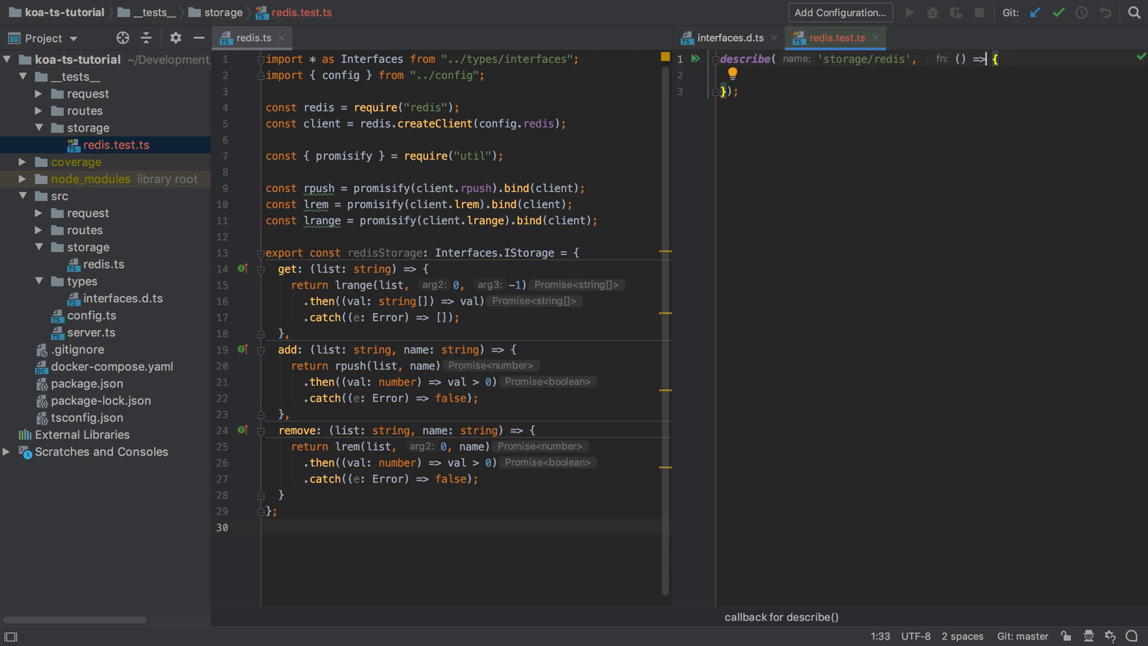
key("enter")
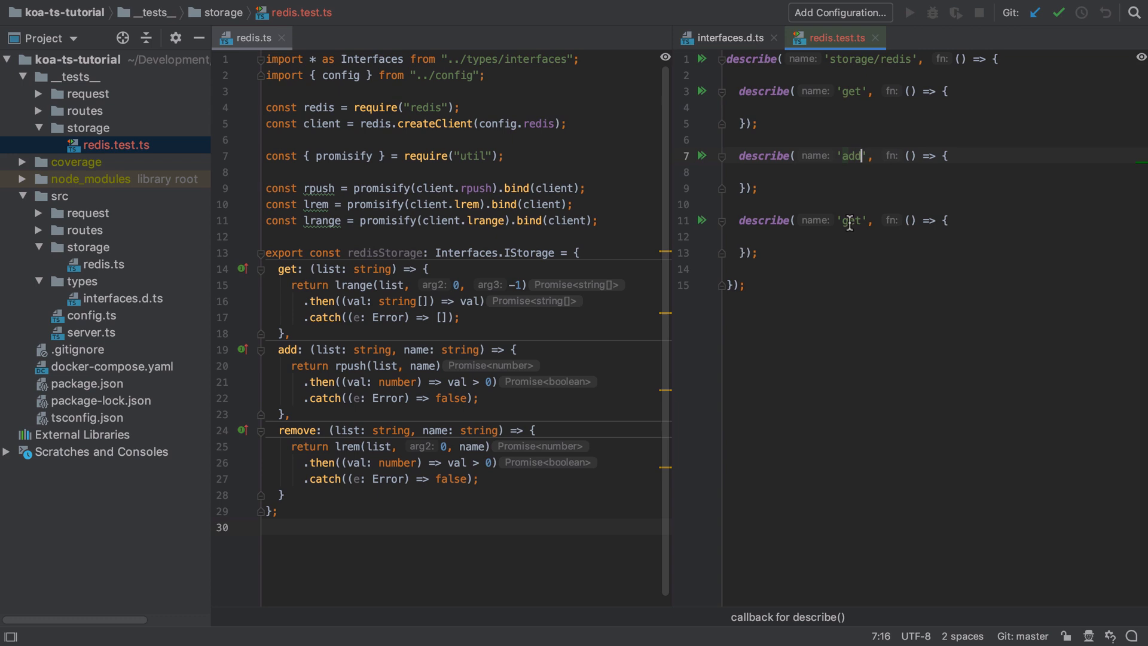
type("x")
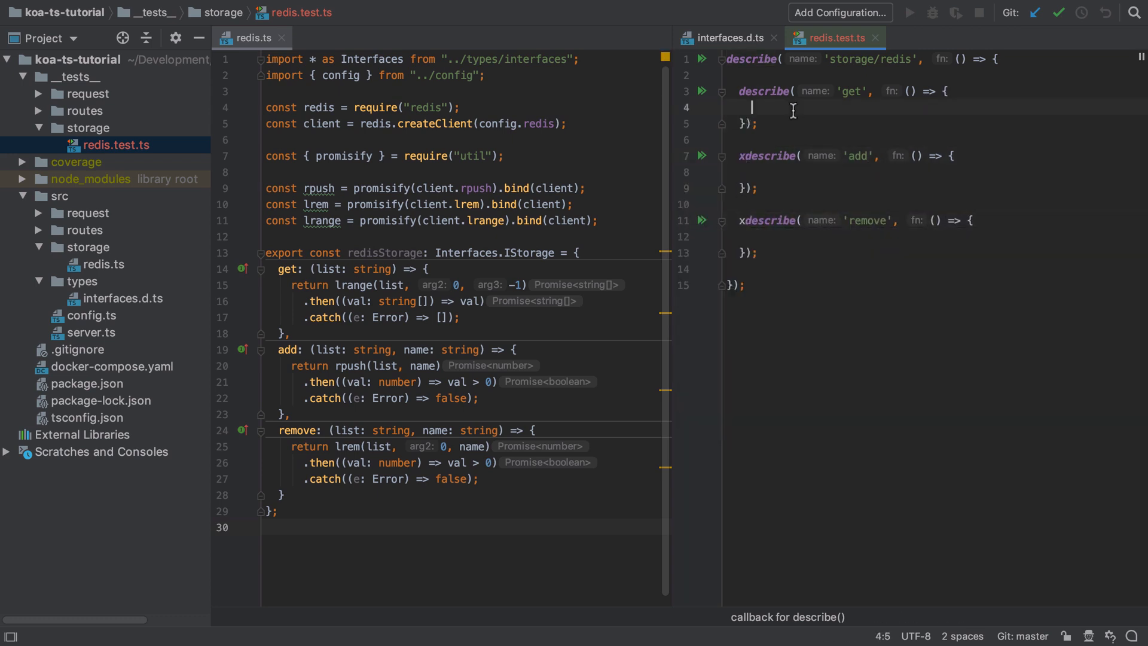
key("enter")
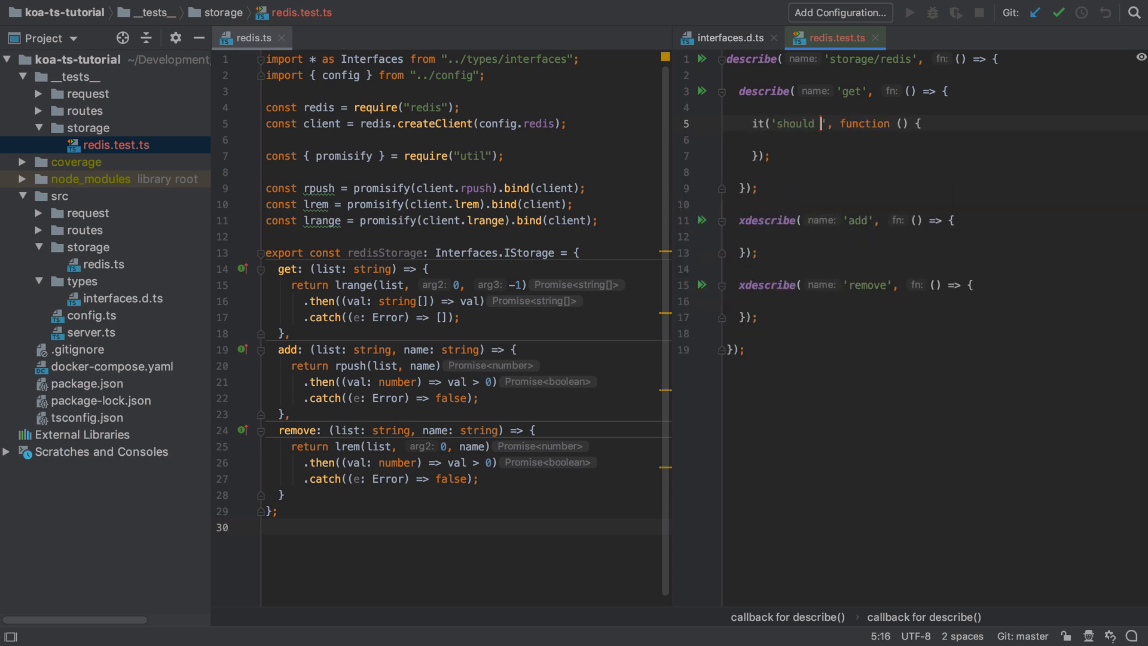
type("initially return an empty list")
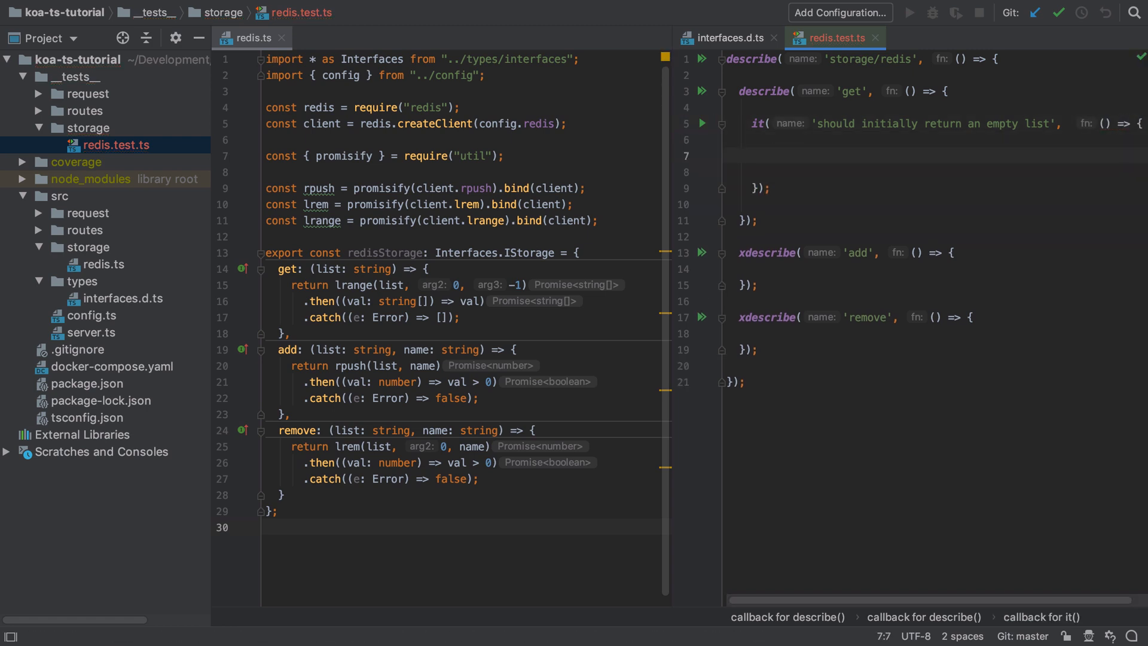
Step: Import redisStorage and assert redisStorage.get(list_name) equals [] for a new list
type("e")
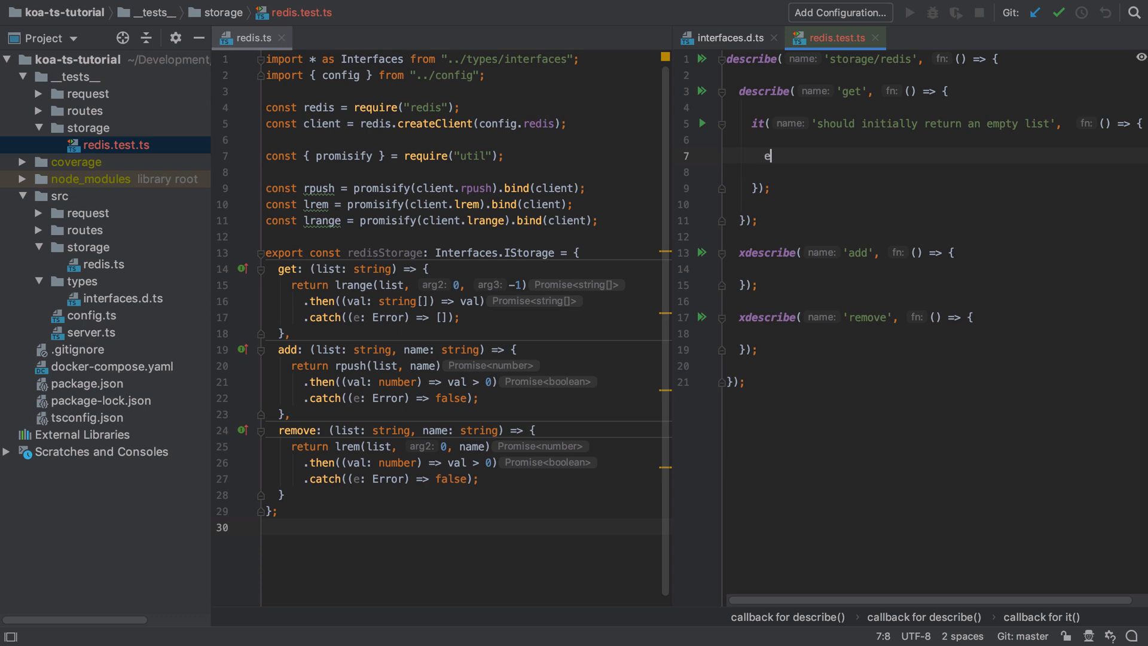
type("xpect().to")
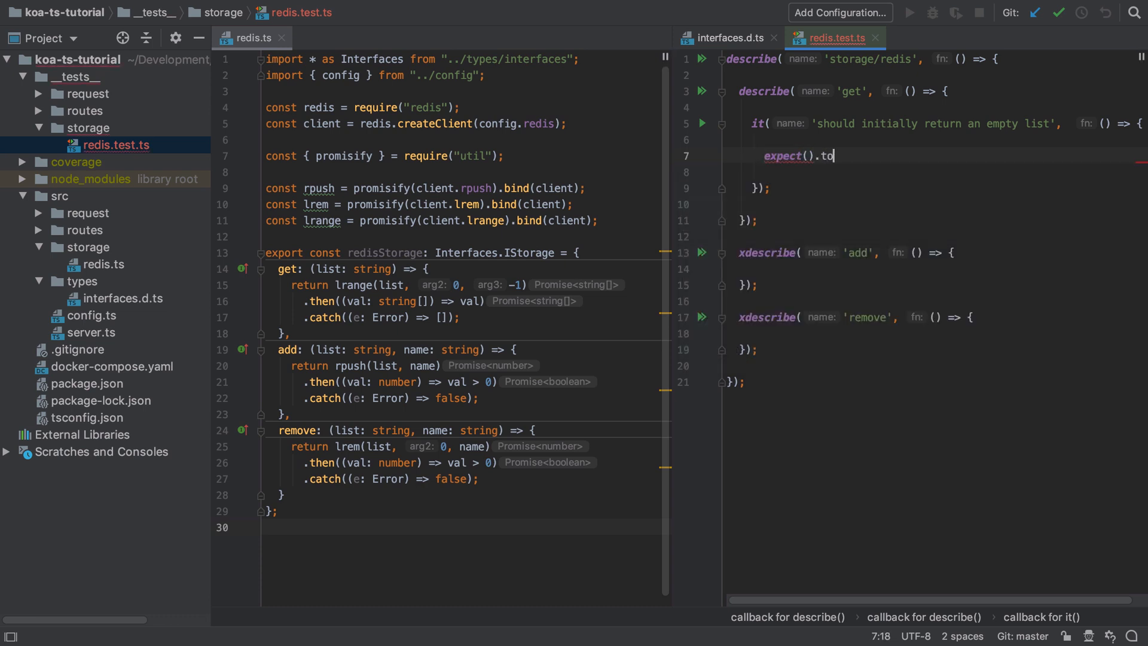
type("Equal();")
type("import { ")
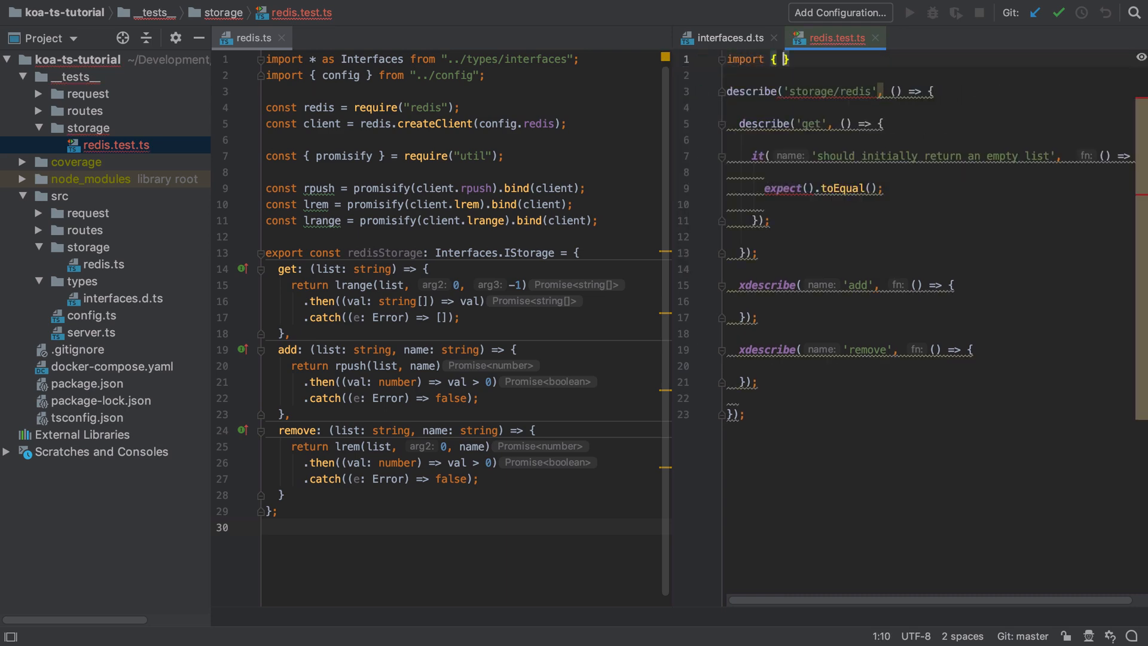
type("redisStorage } from \"../../src/storage/redis\";")
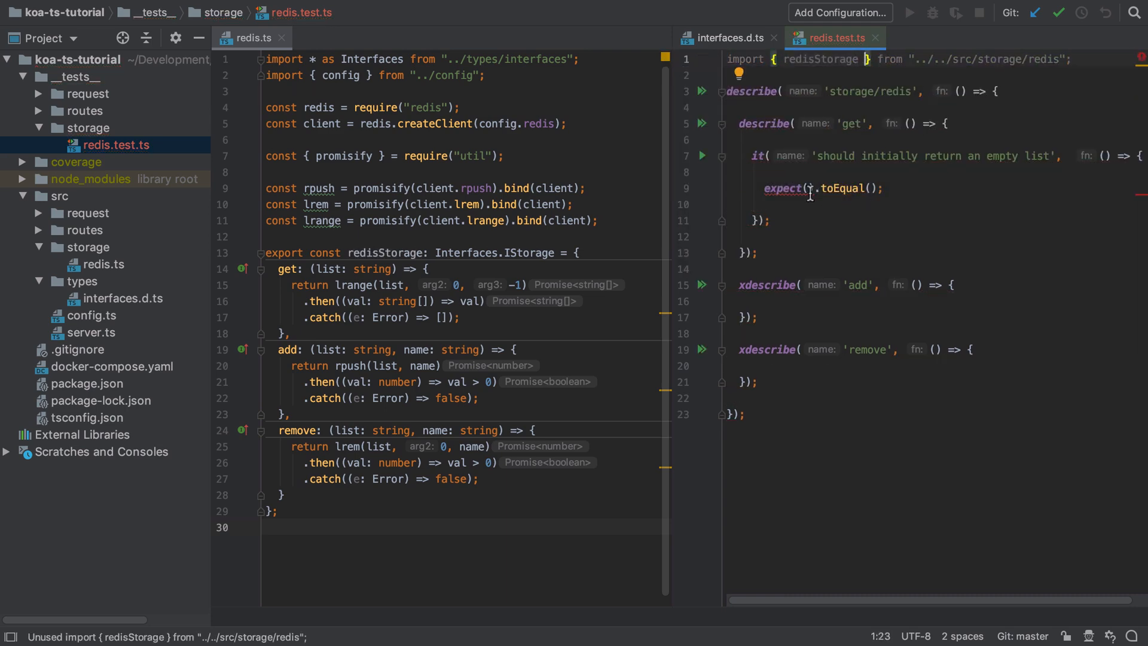
type("redisStorage.get")
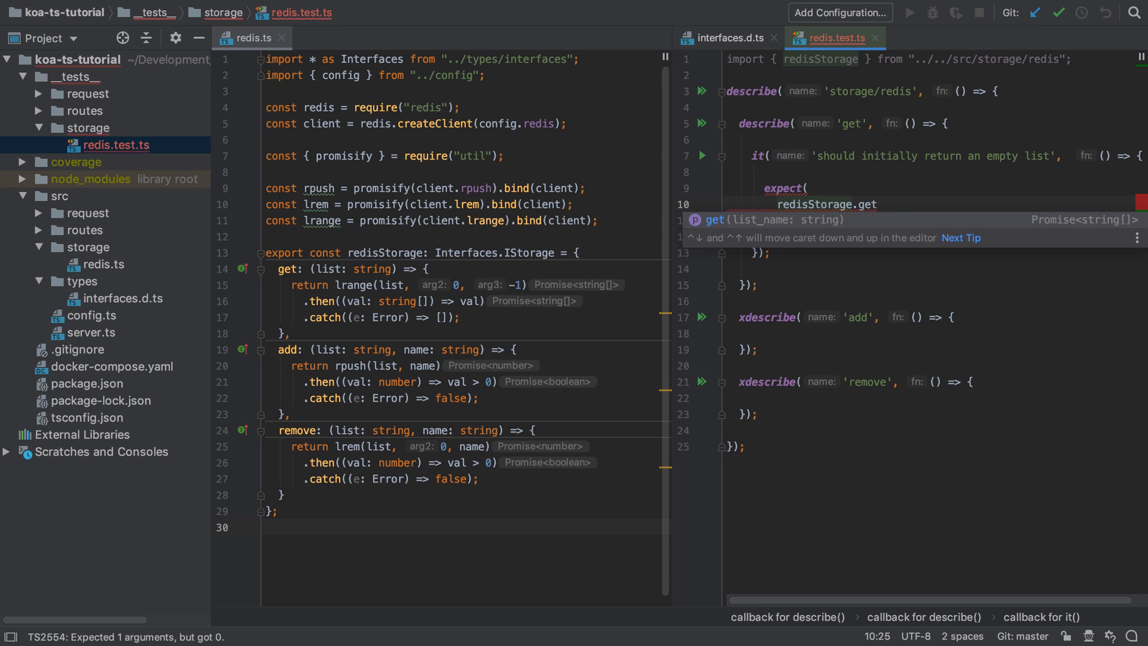
type("const list_name = 'my_test_list';")
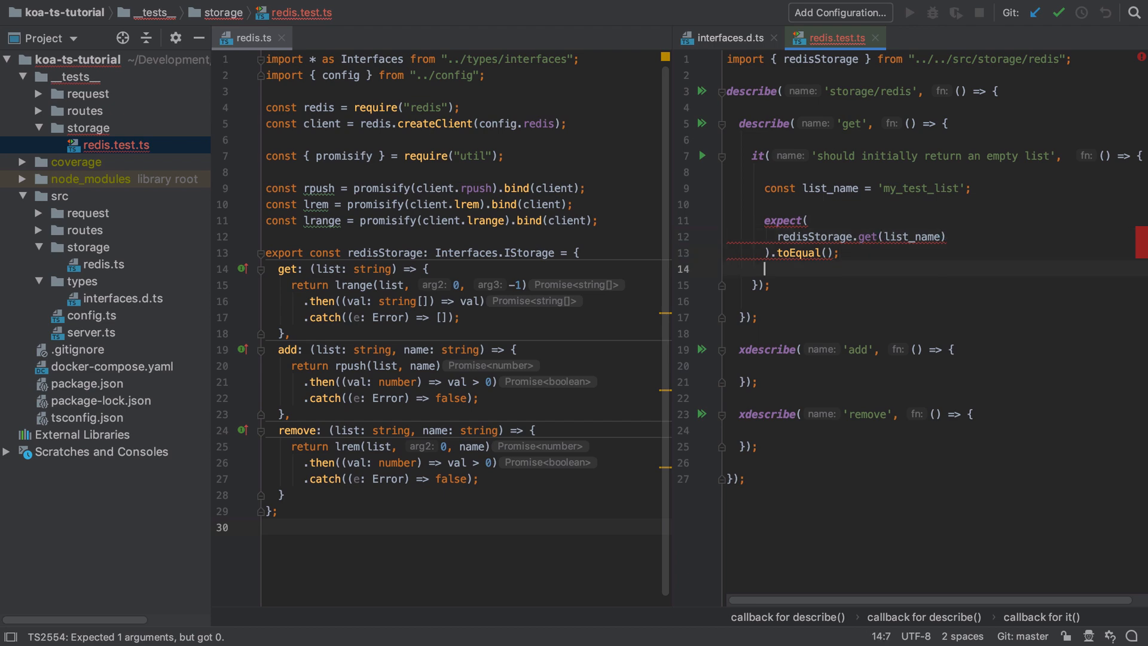
type("[]")
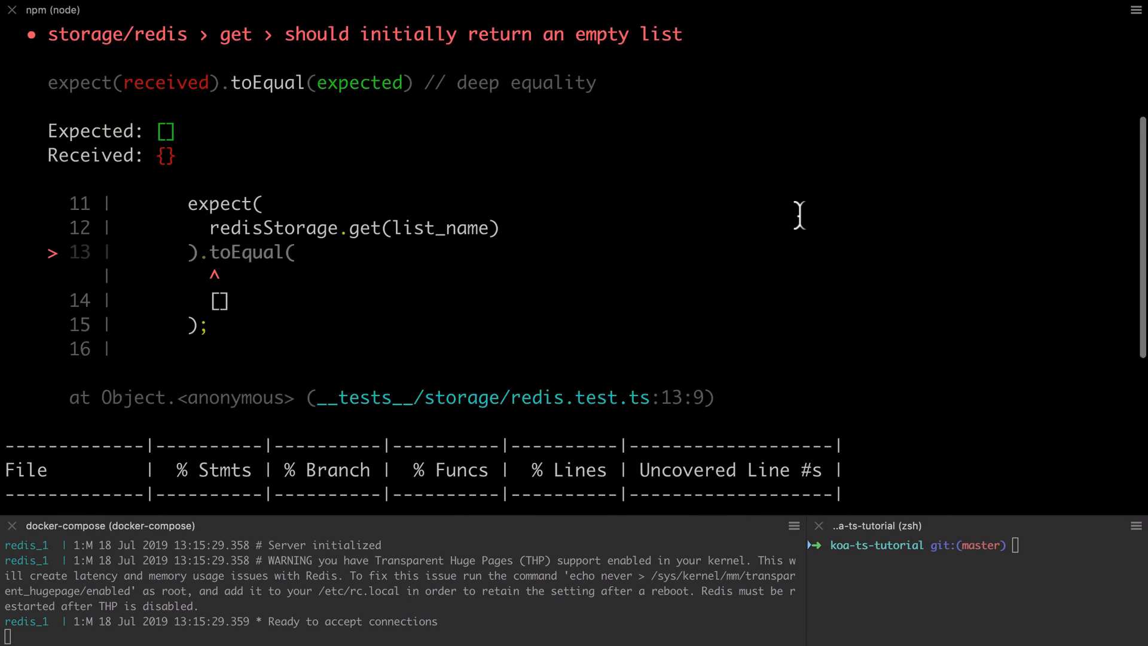
mouse_move(700, 194)
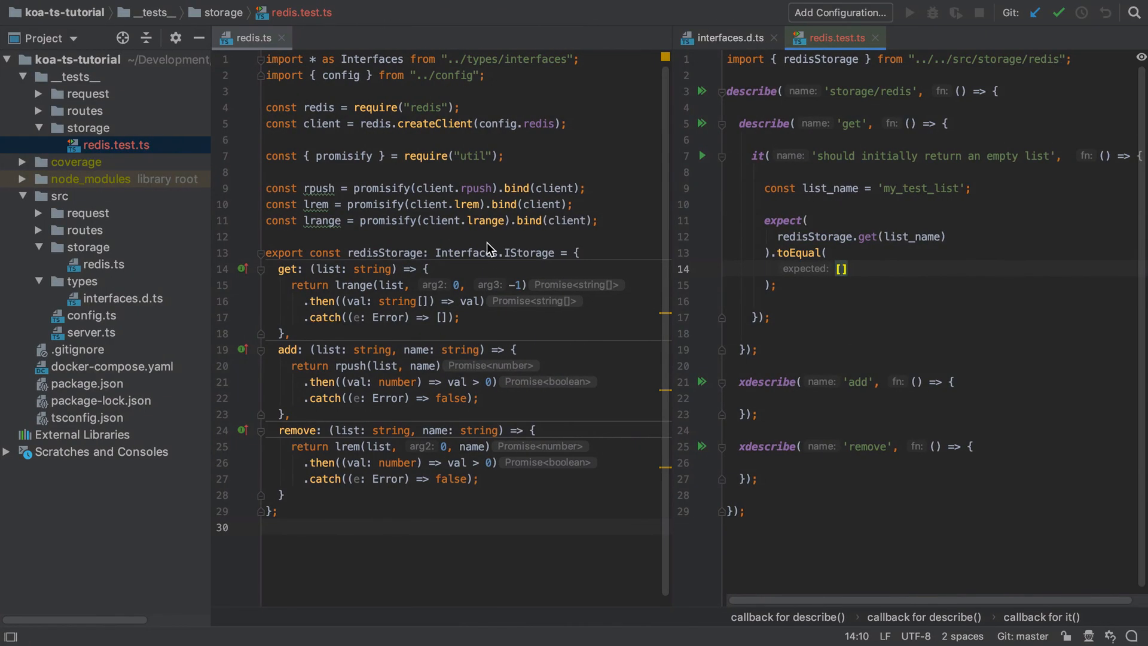
mouse_move(614, 247)
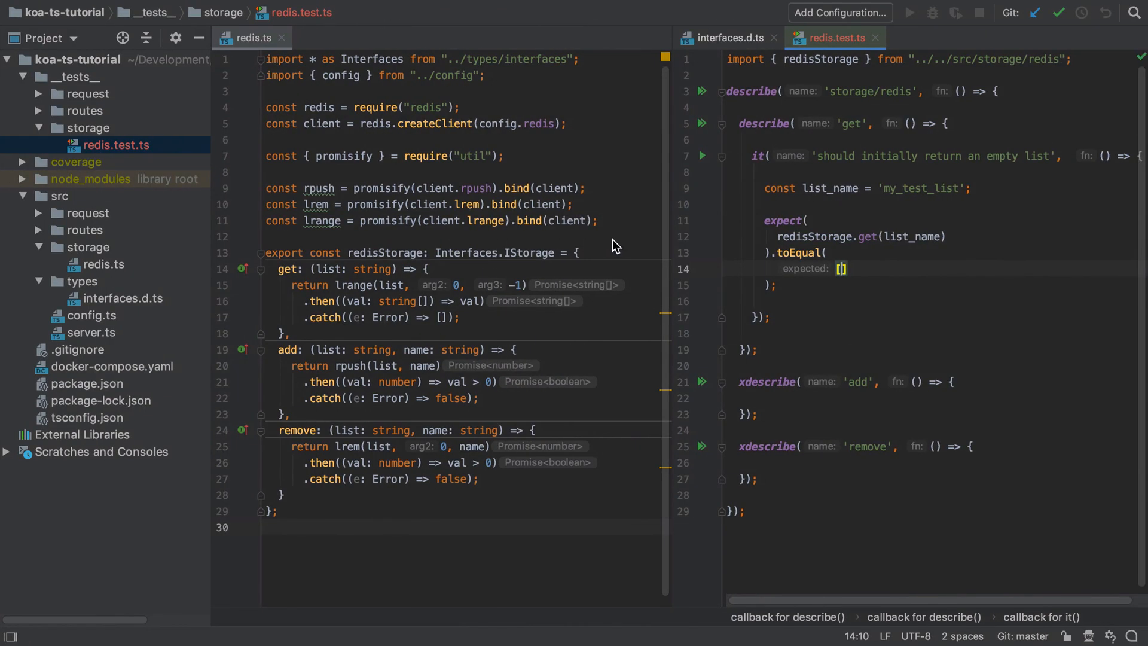
Step: Make the get test async with await and start a 'should return all items in a list' test
left_click(778, 253)
type("await ")
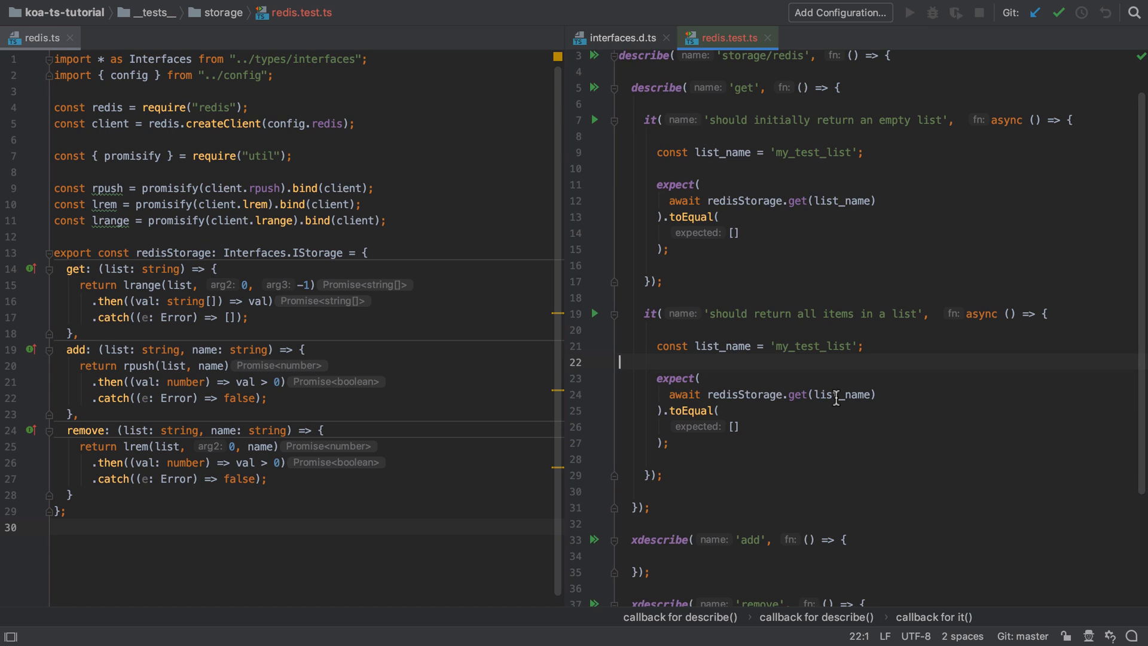
Step: Skip the second get test, enable the add group, and move list_name 'my_test_list' out of the individual tests
scroll("down", 3)
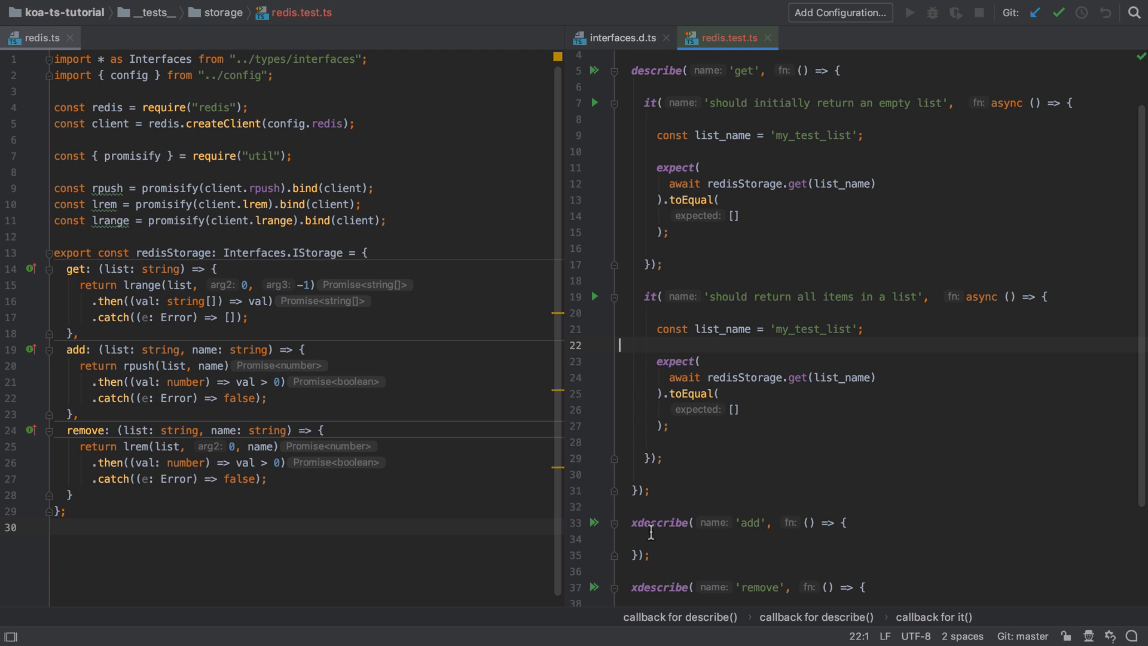
type("x")
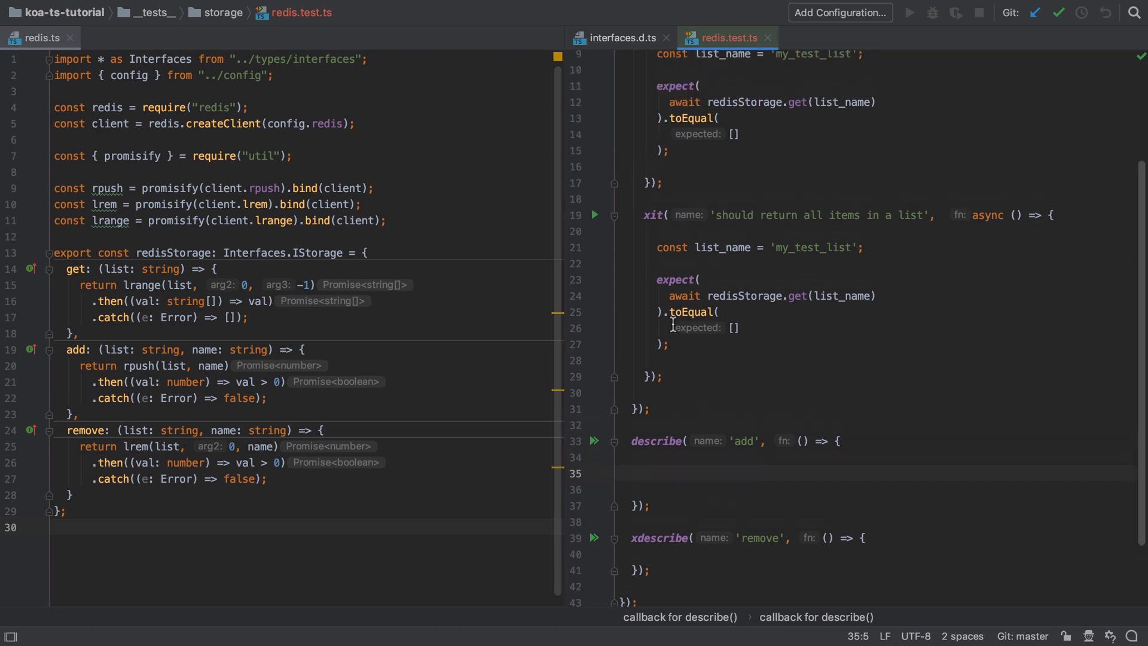
scroll("up", 3)
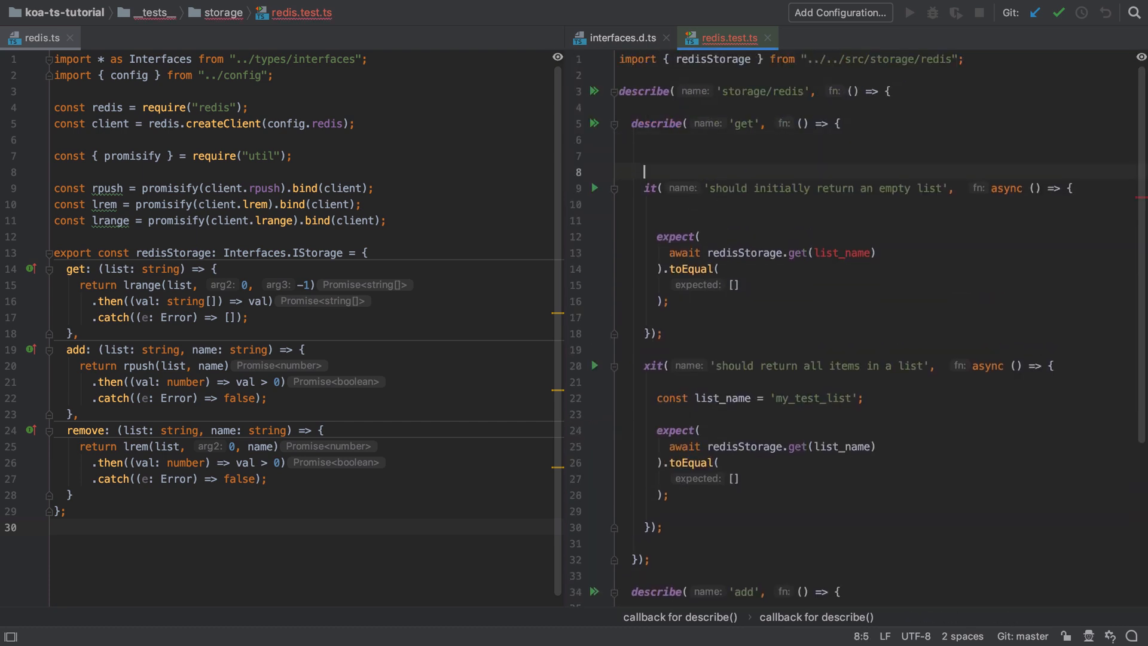
type("const list_name = 'my_test_list';")
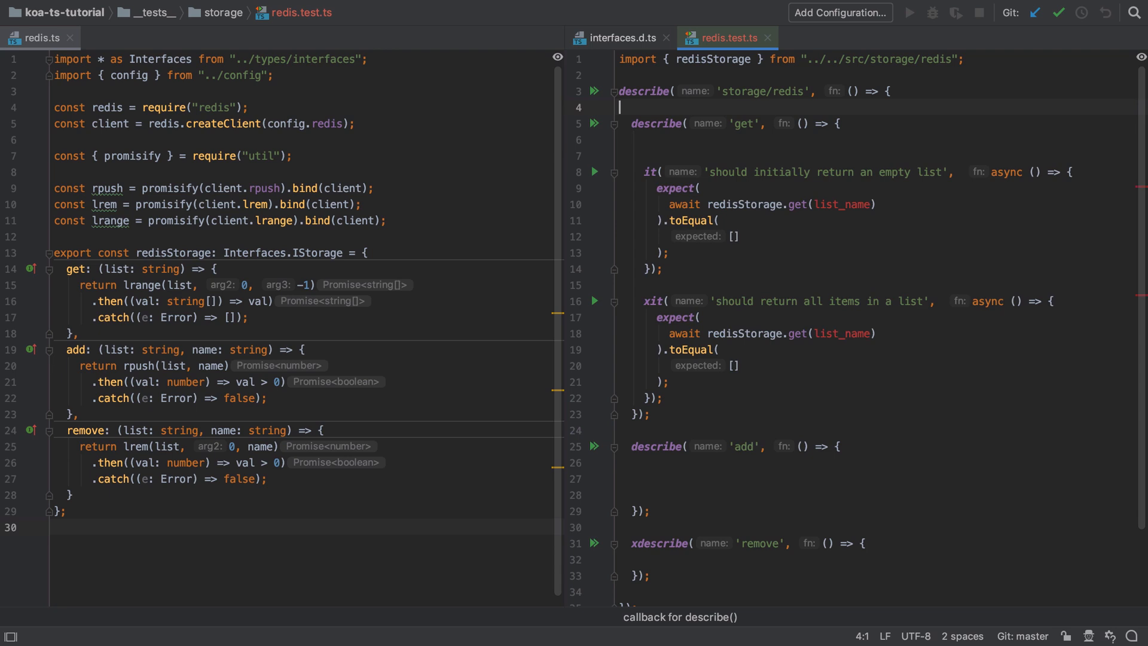
type("const list_name = 'my_test_list';")
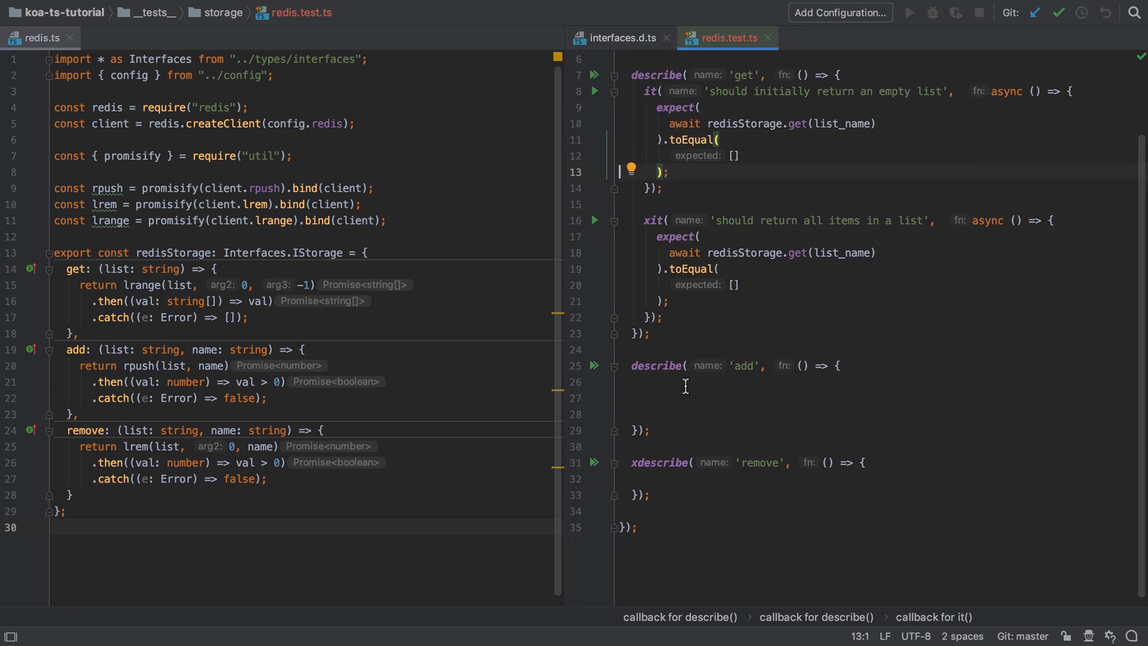
mouse_move(669, 195)
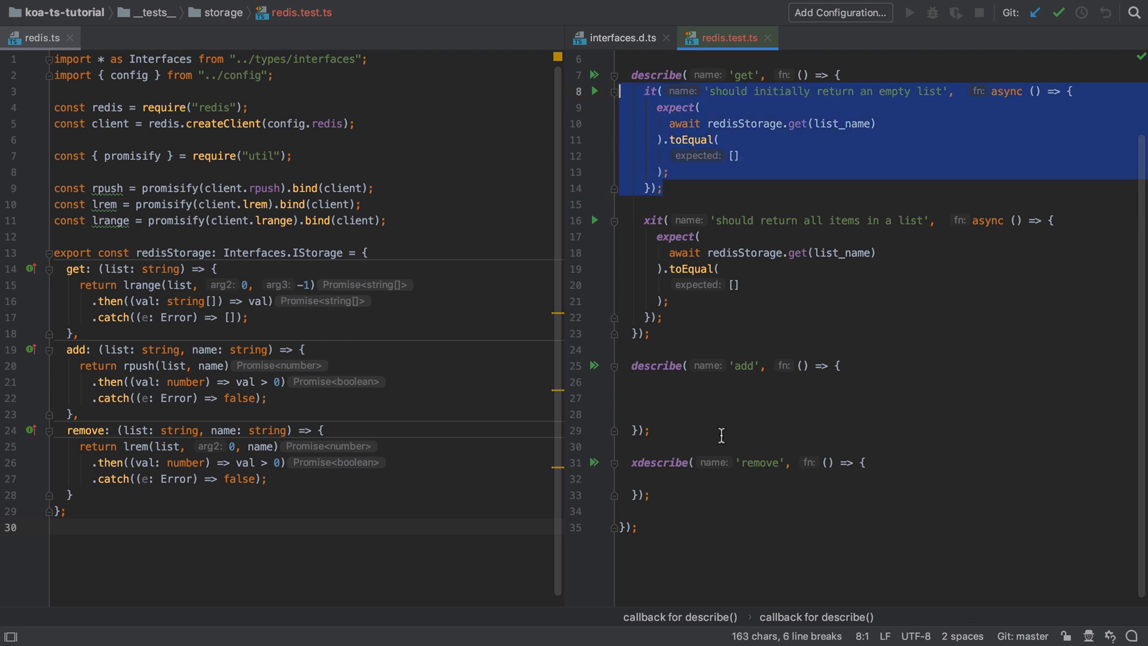
Step: Add an add-group test calling redisStorage.add(list_name, "chris") and expecting ["chris"]
left_click(647, 397)
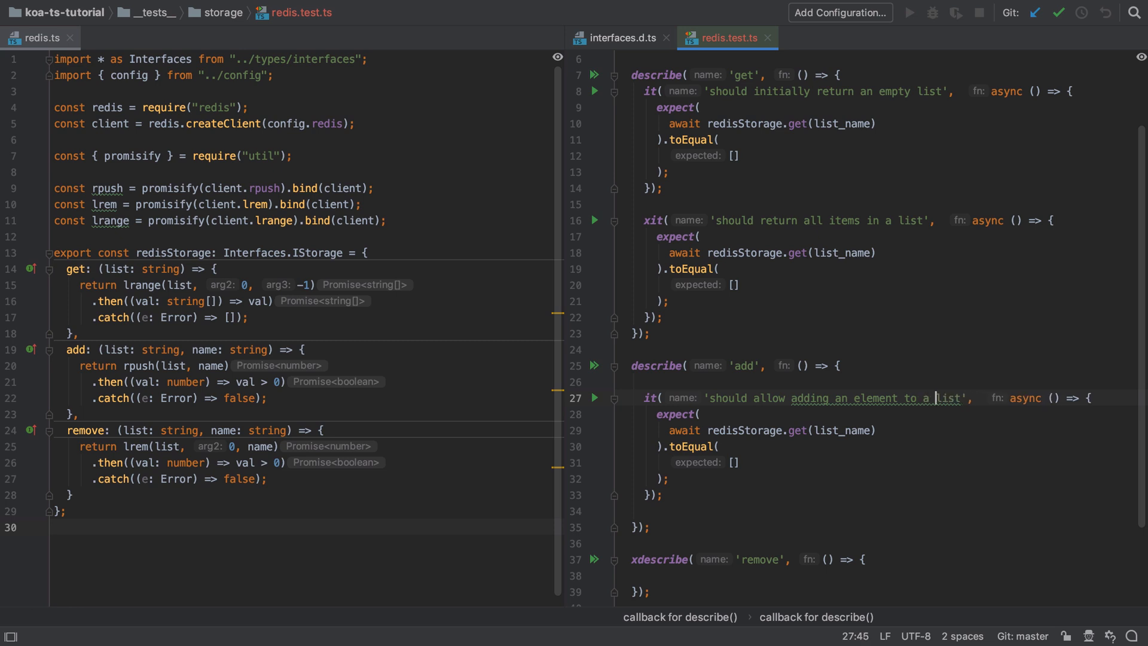
left_click(875, 430)
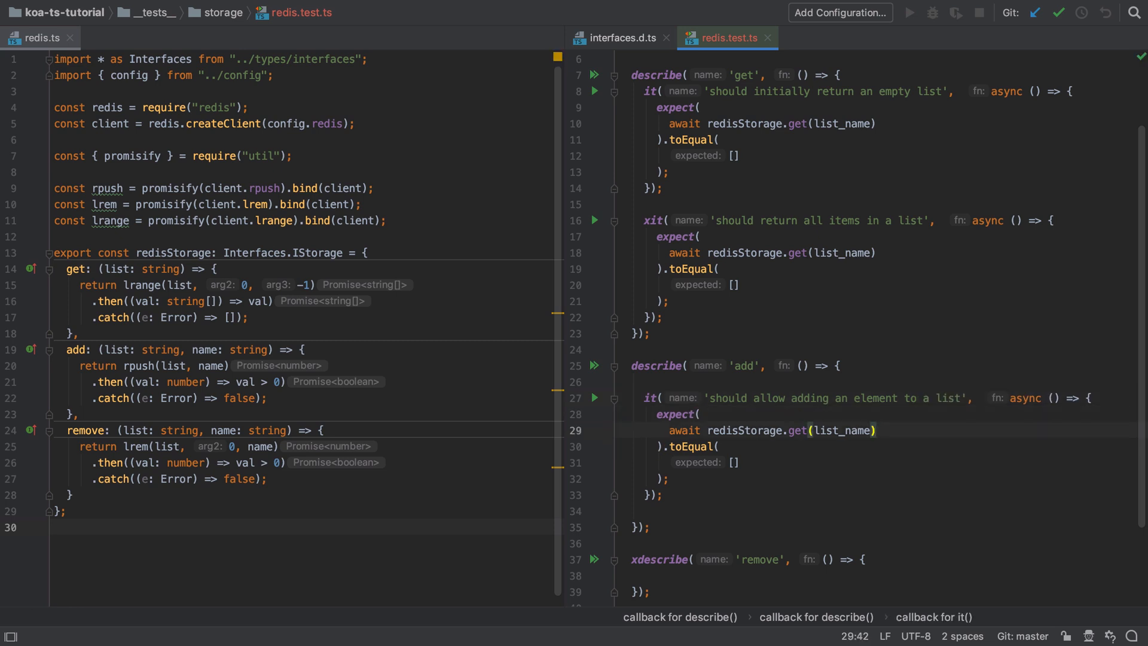
left_click(805, 431)
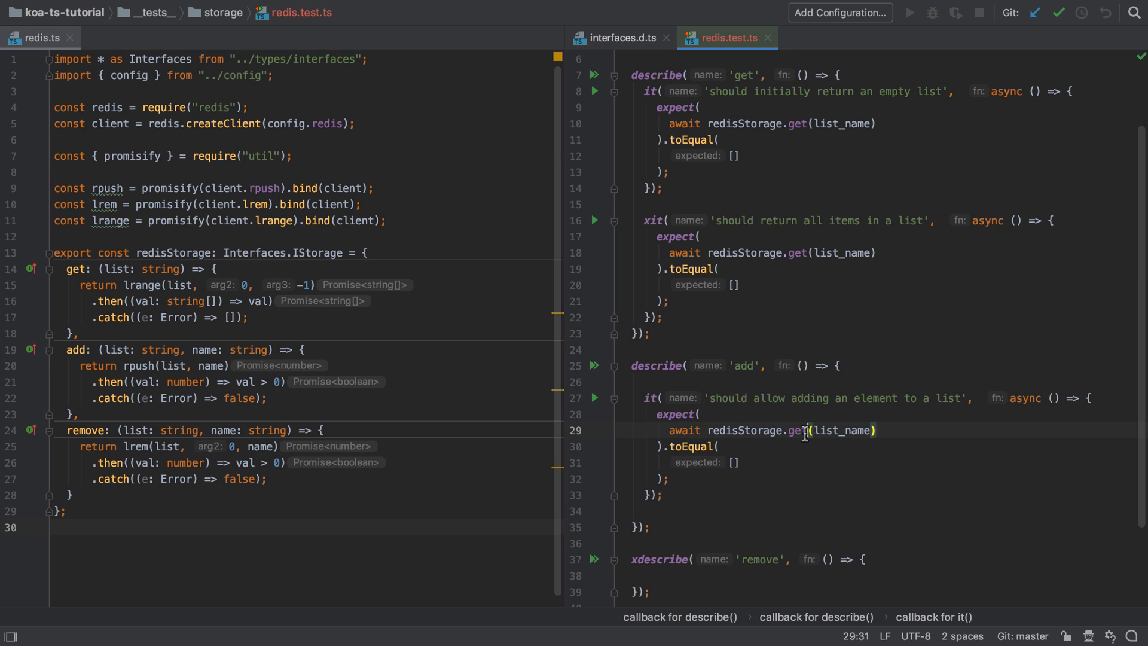
type("add")
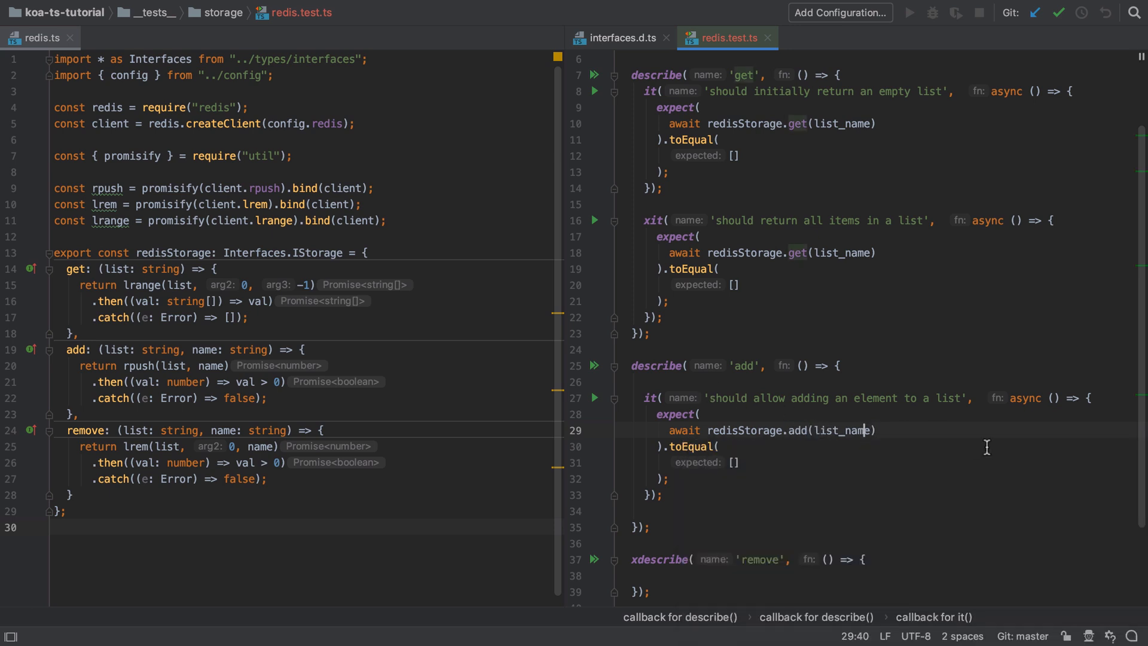
type(", \"d\"")
type("\"chris")
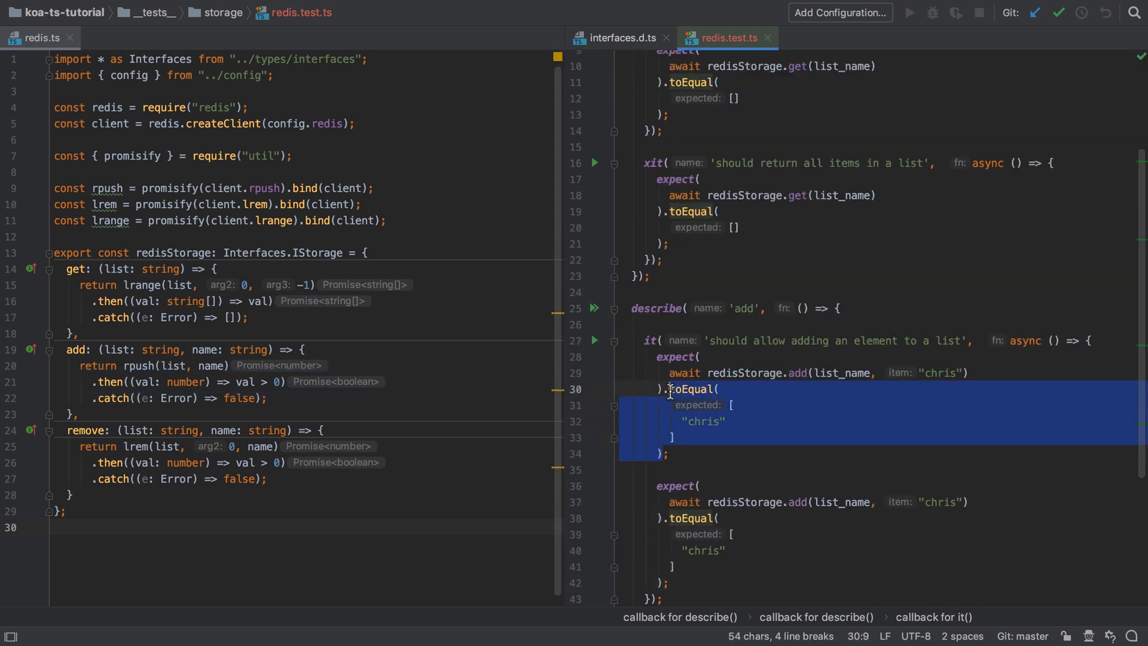
Step: Replace the add call's .toEqual assertion with .toBeTruthy()
type(".toBeTruthy()")
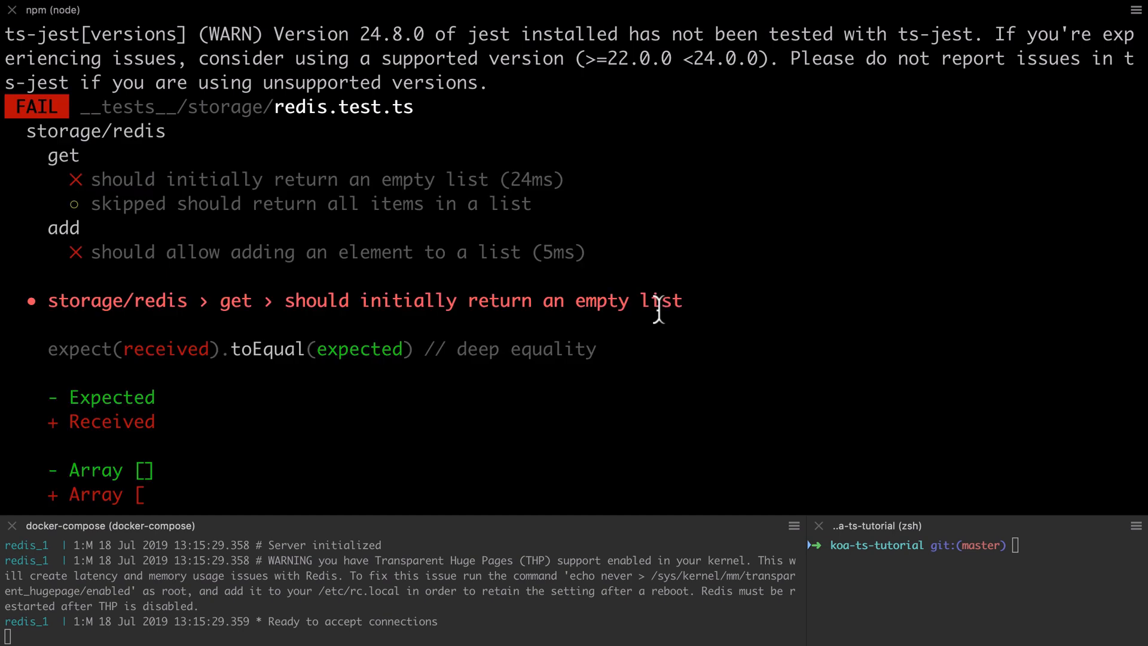
scroll("down", 3)
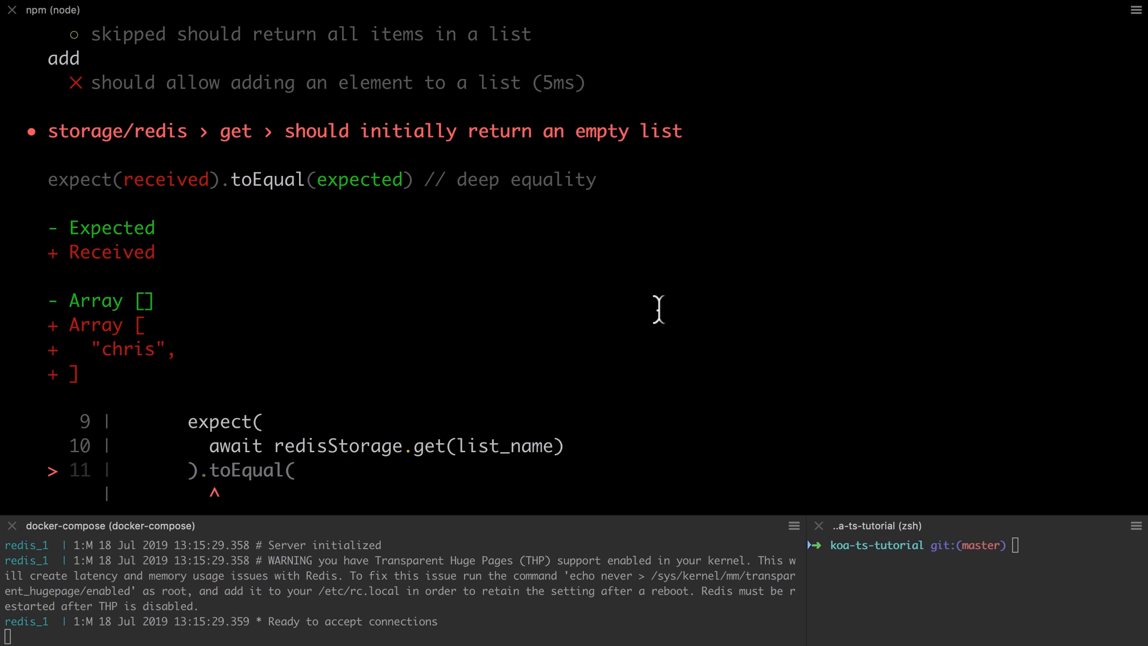
scroll("up", 3)
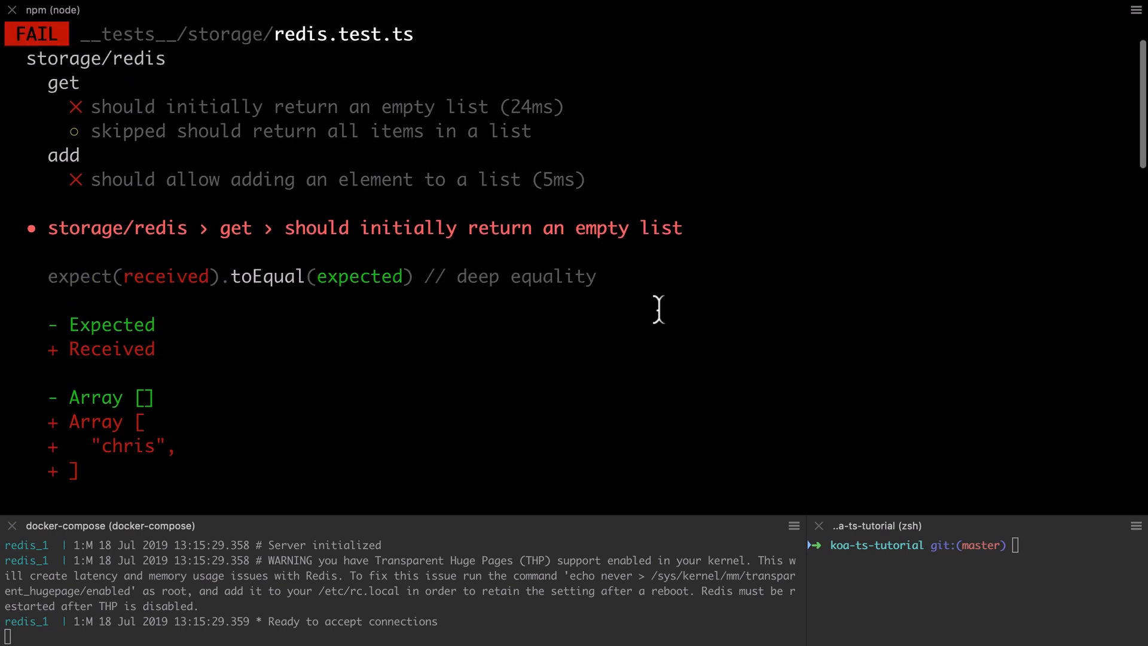
scroll("down", 3)
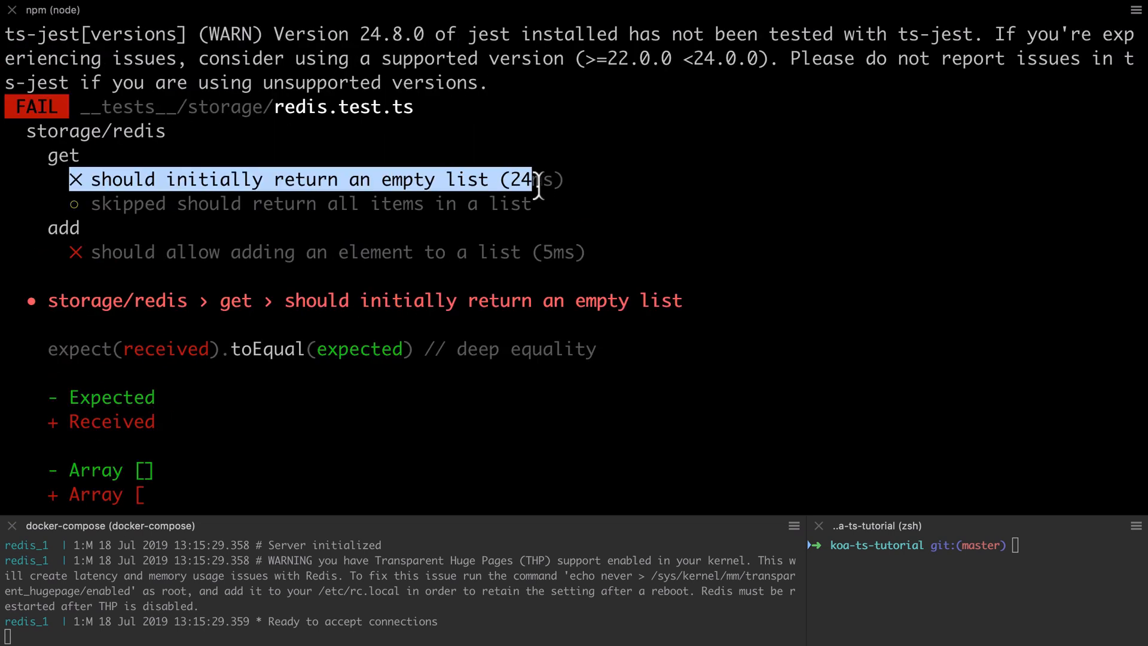
scroll("down", 3)
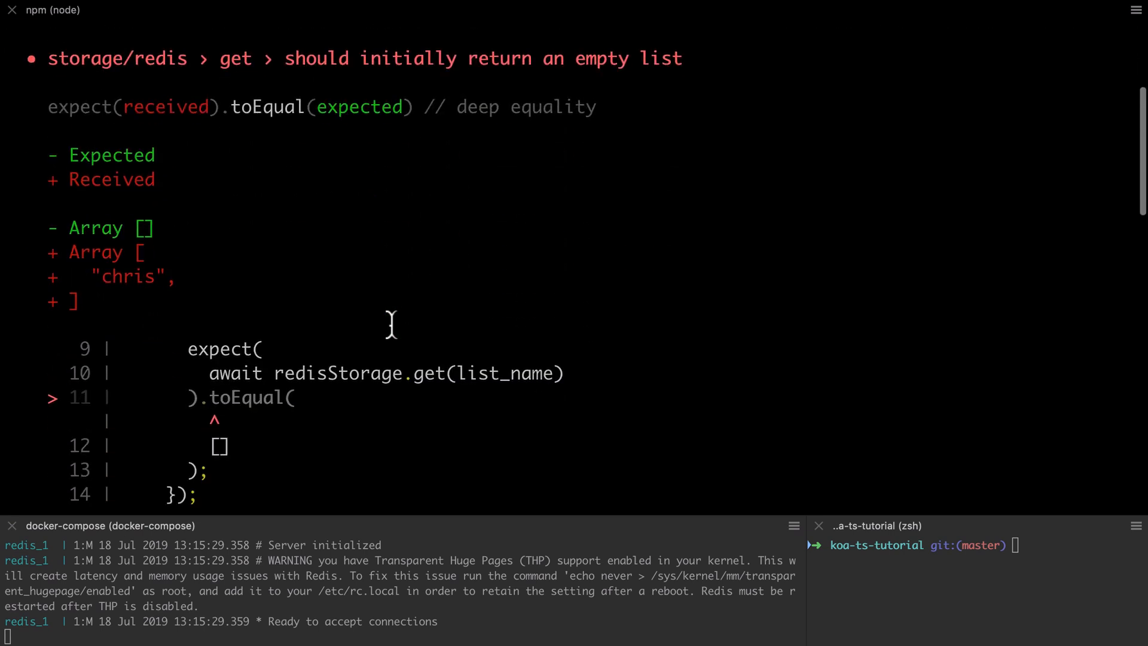
scroll("down", 3)
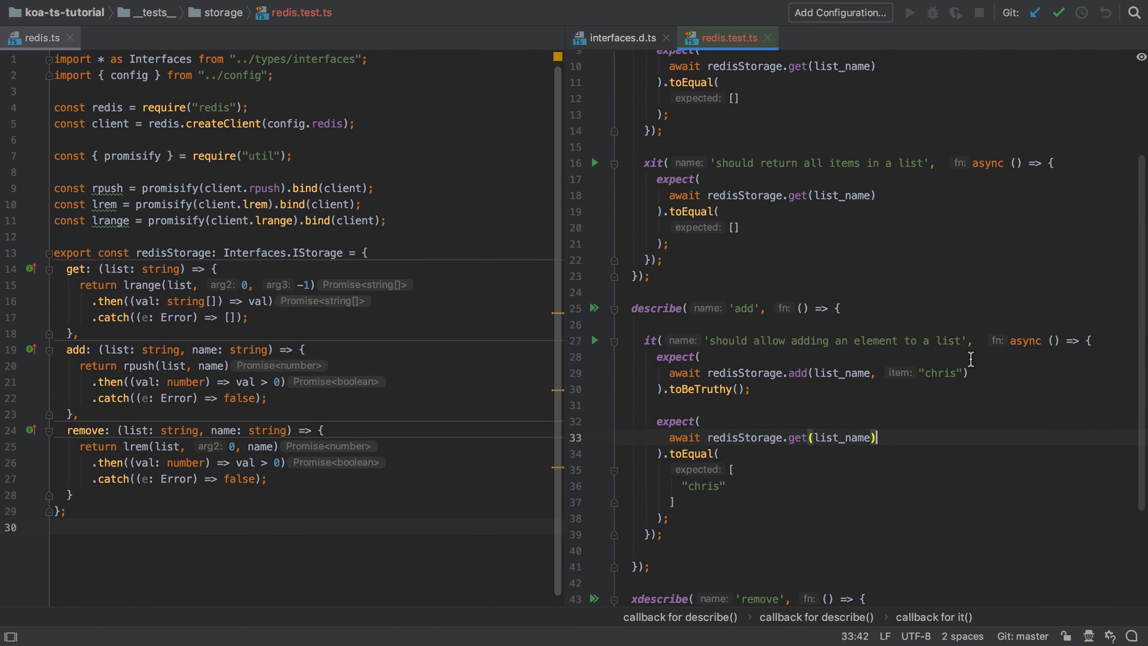
mouse_move(921, 341)
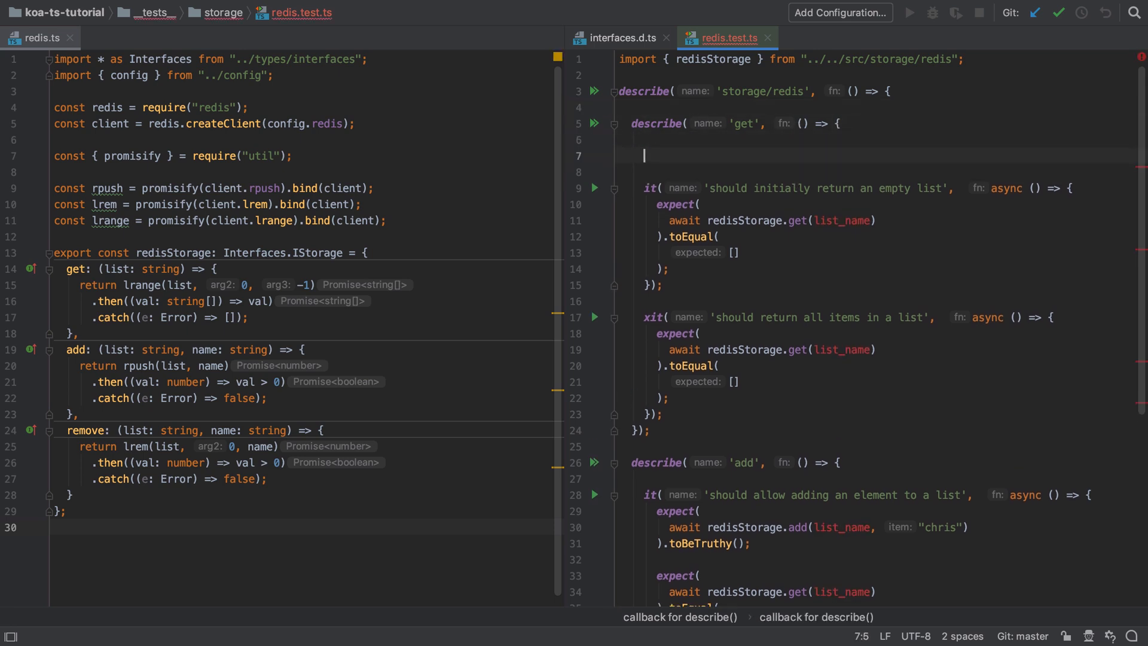
Step: Declare list names 'get_test_list' and 'add_test_list' at the top of the get and add groups
type("const list_name = 'my_test_list';")
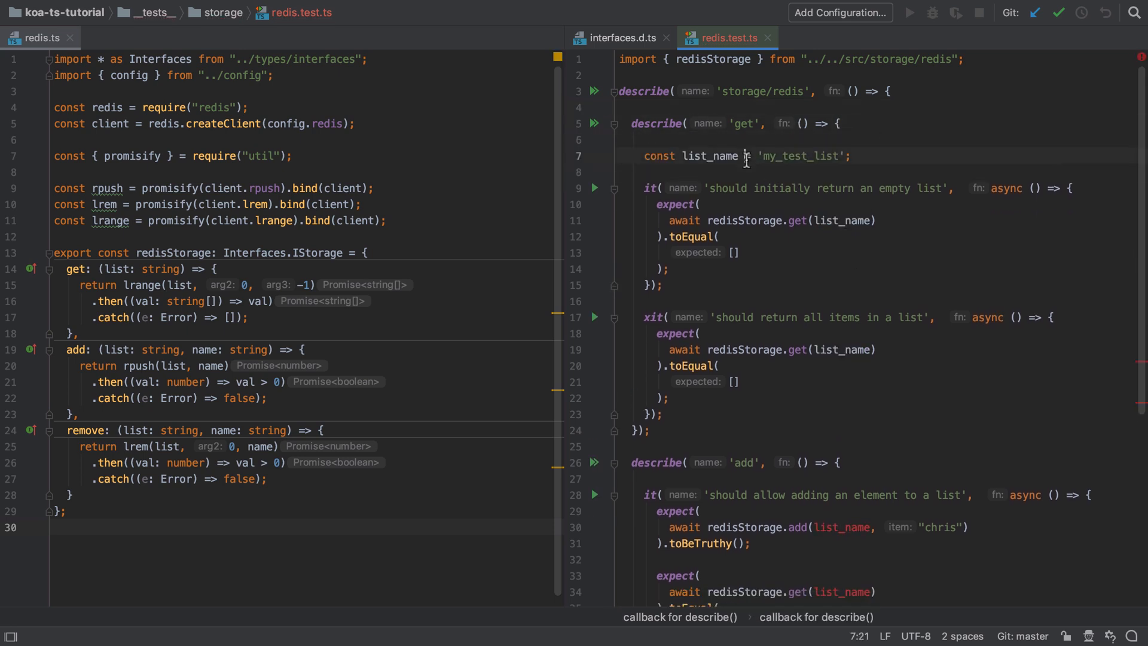
scroll("down", 3)
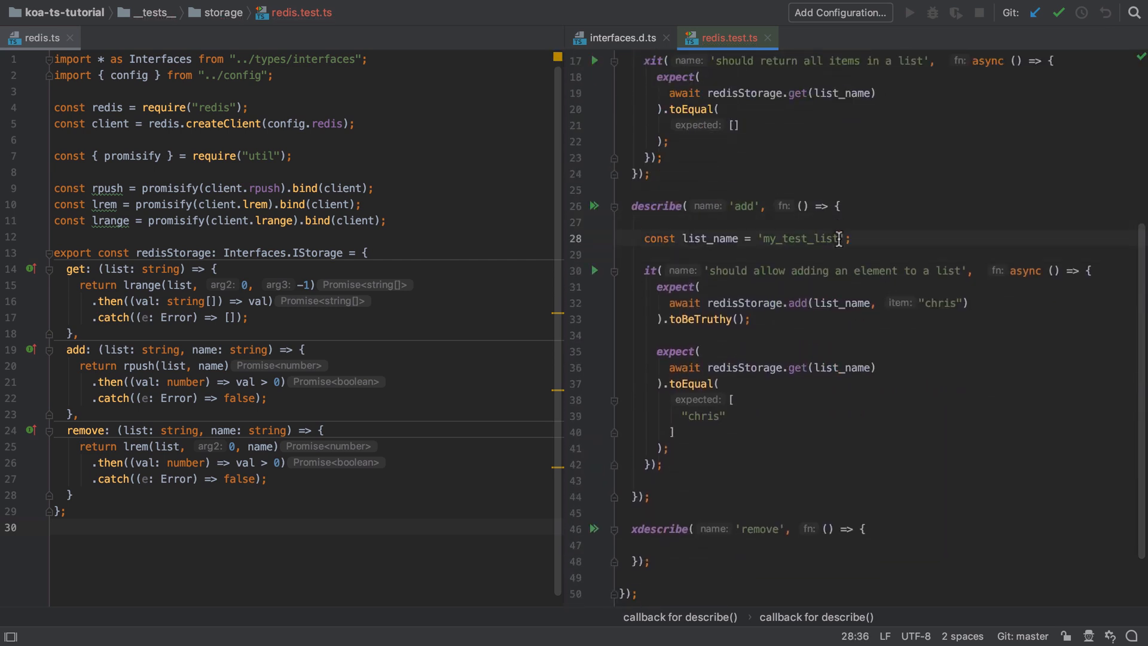
left_click(765, 239)
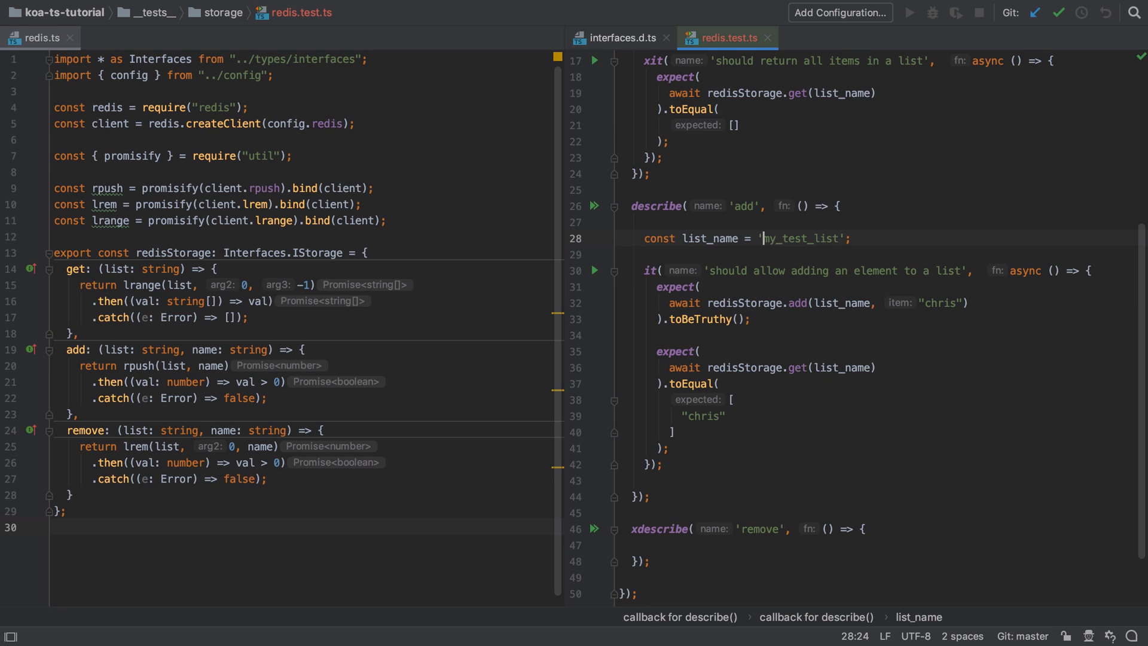
type("add")
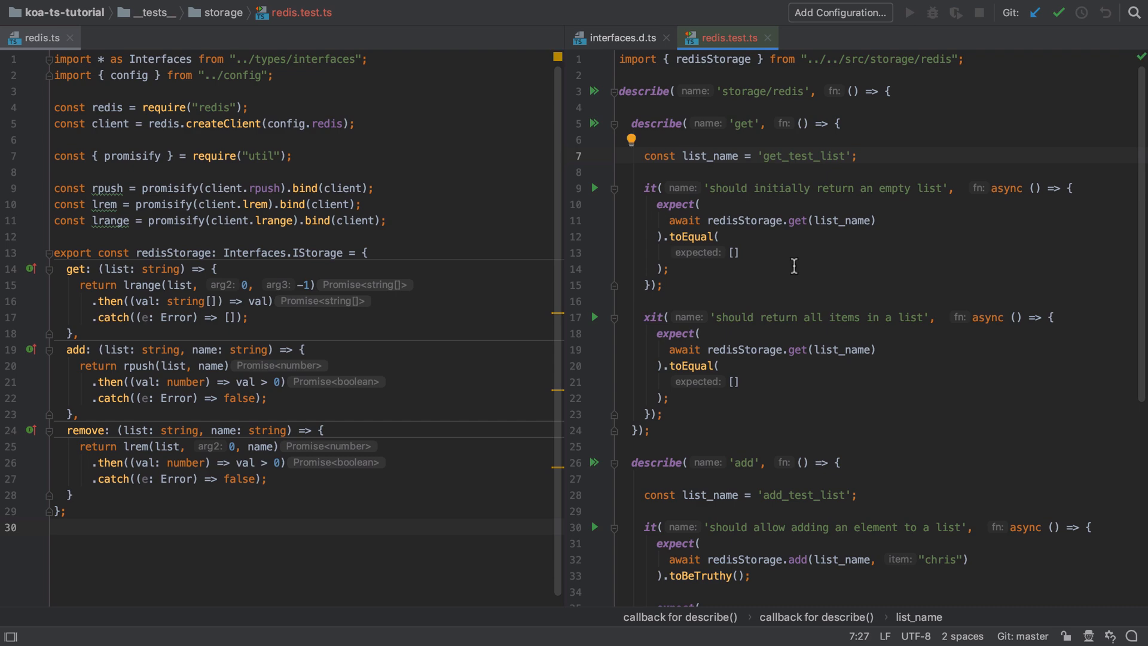
scroll("down", 3)
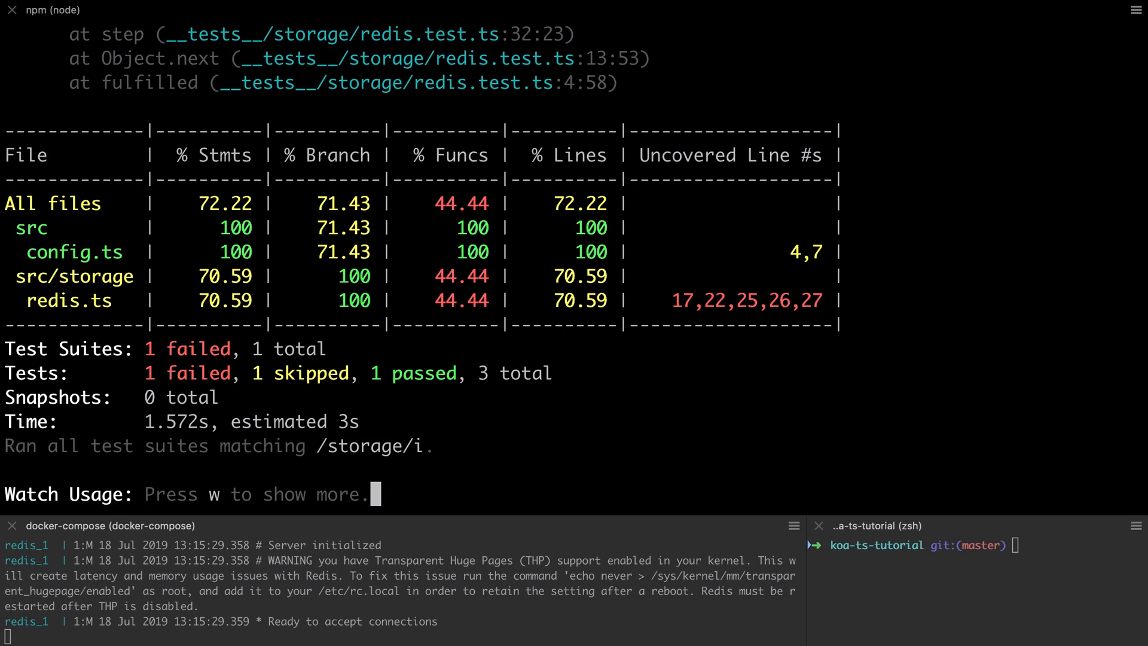
scroll("up", 3)
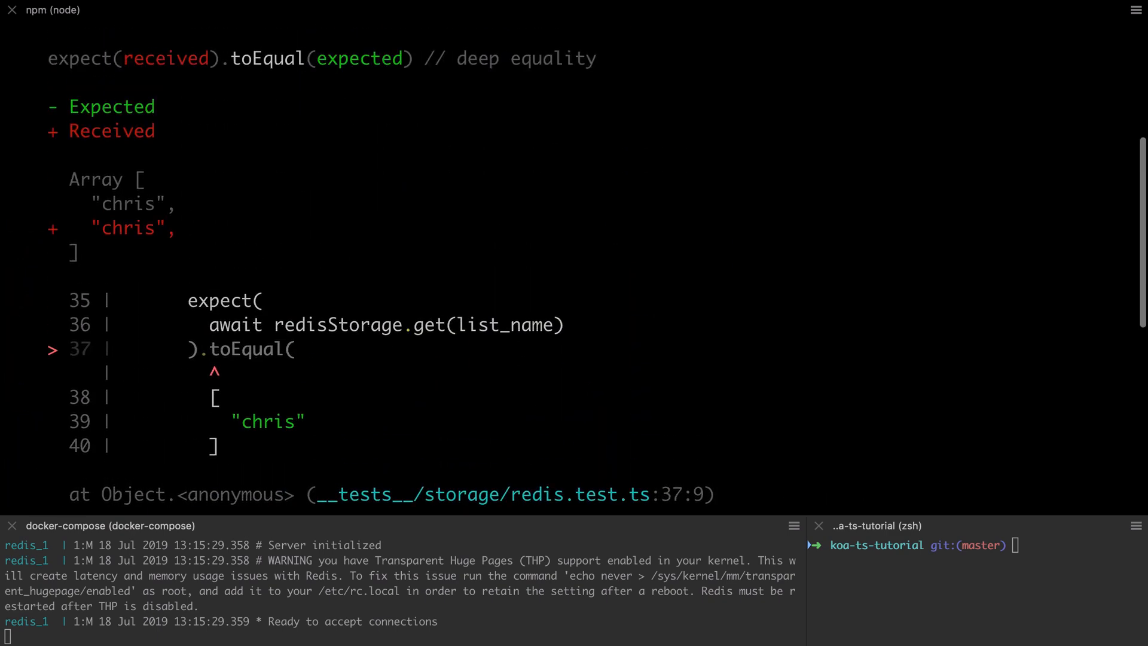
scroll("up", 3)
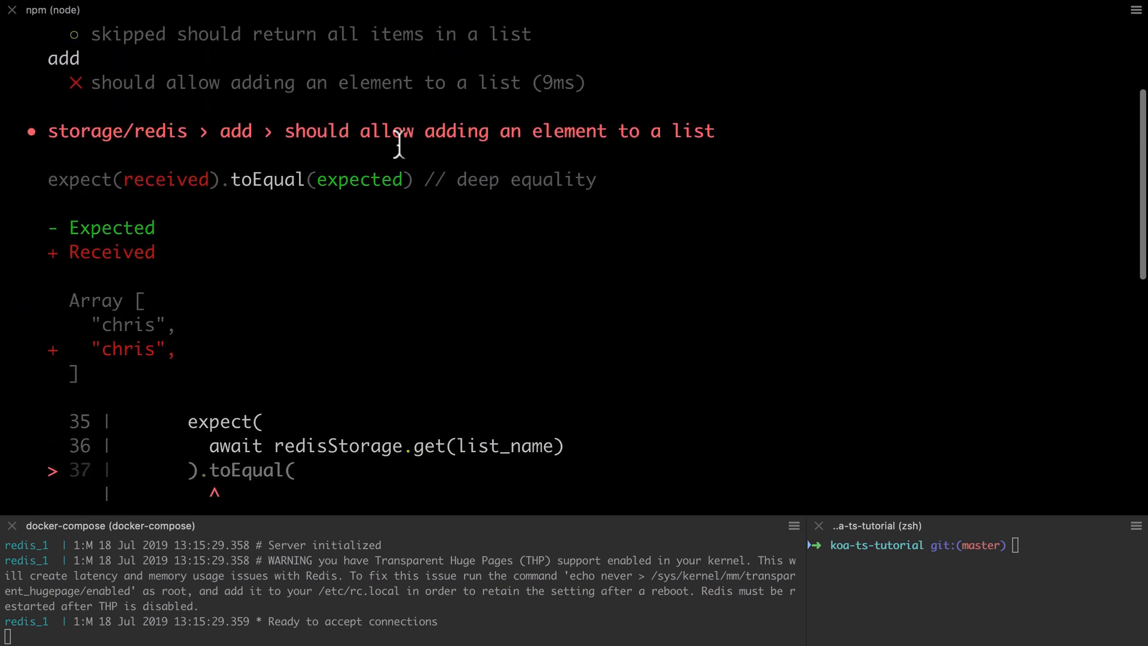
scroll("up", 3)
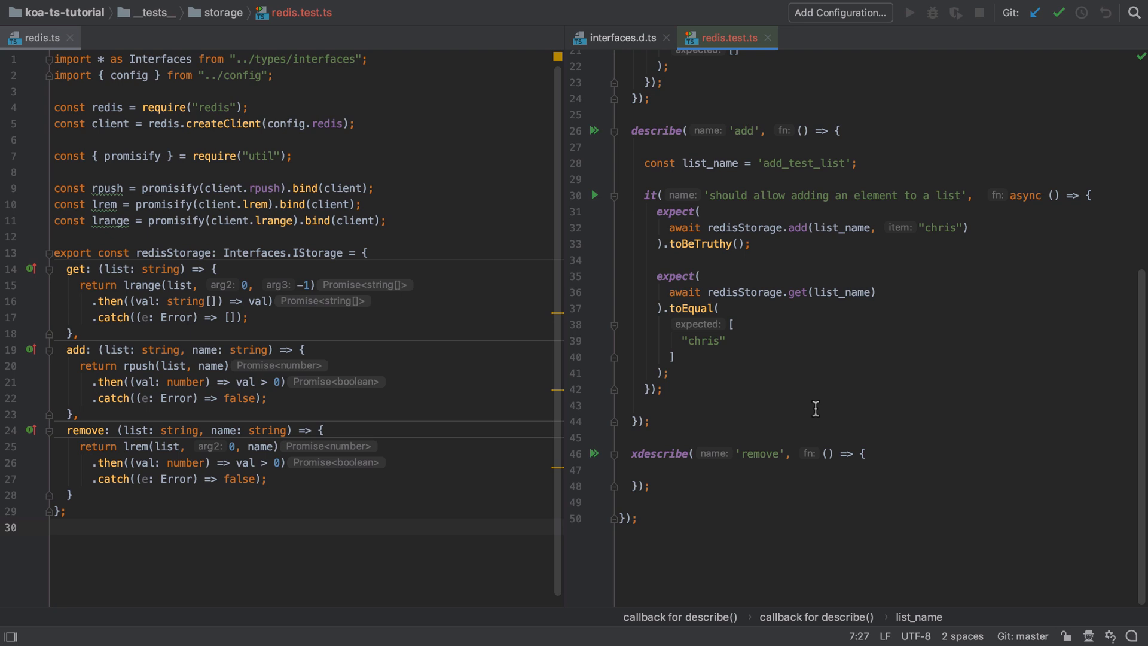
Step: Unskip remove and write its test adding chris and paul, expecting [name1, name2], then an expect with name1
left_click(636, 453)
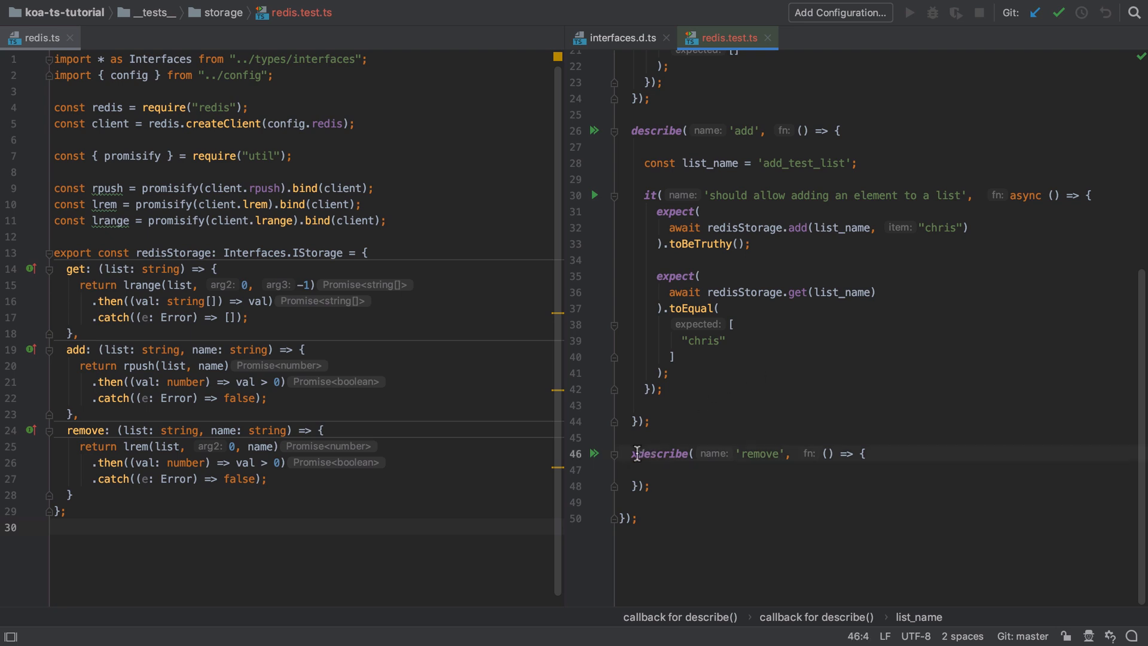
left_click(635, 130)
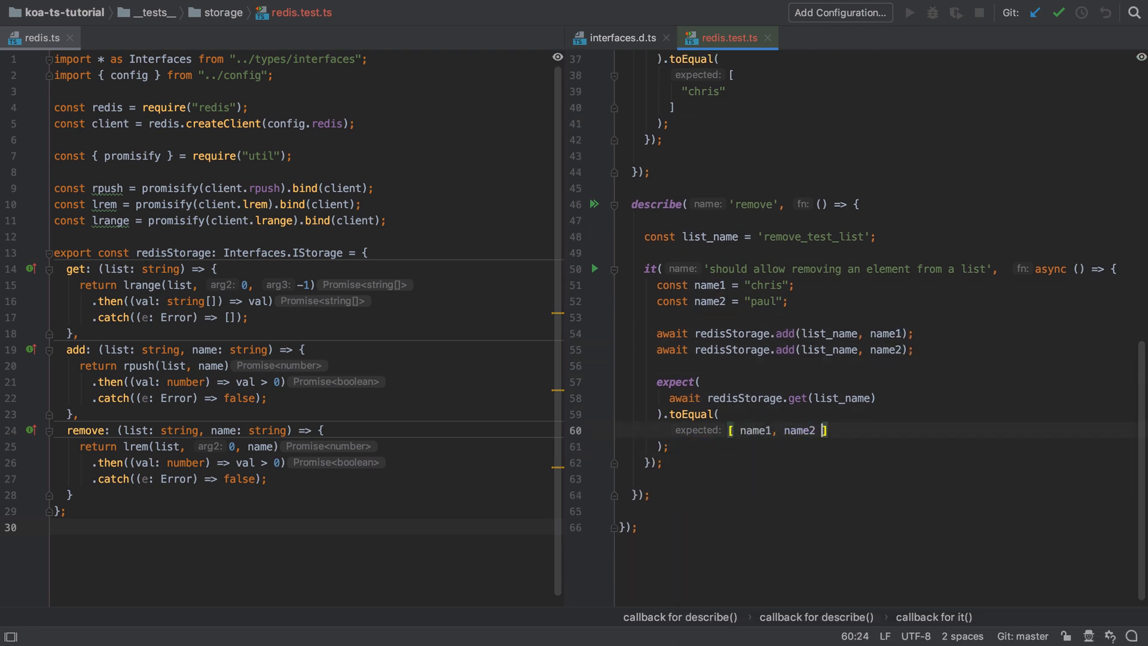
key("enter")
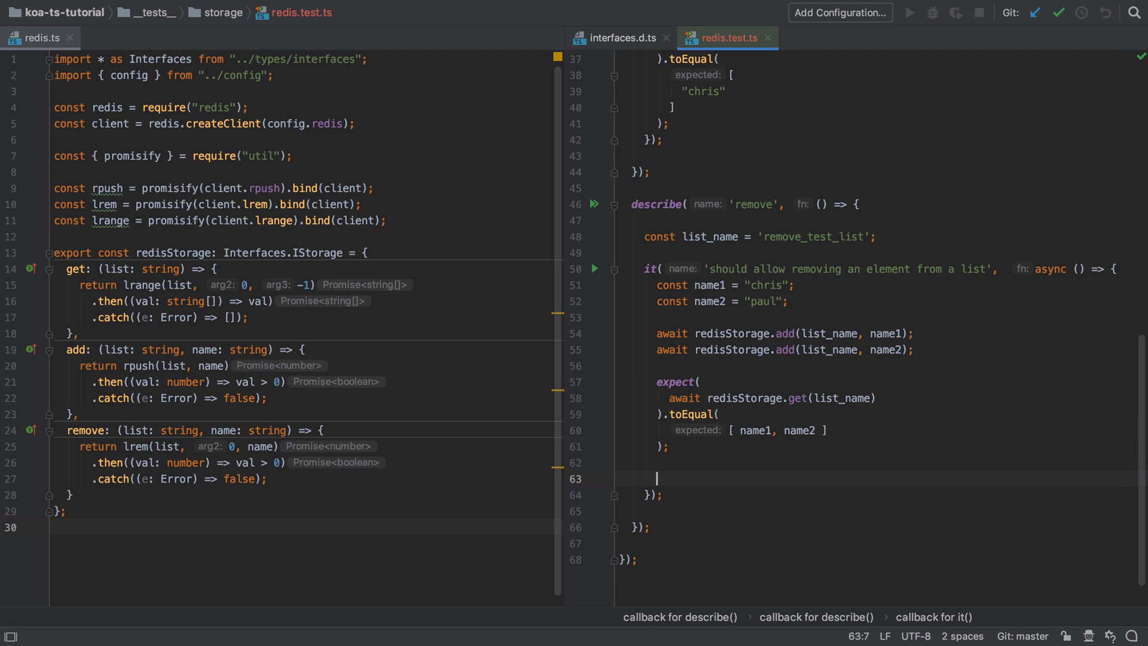
mouse_move(695, 456)
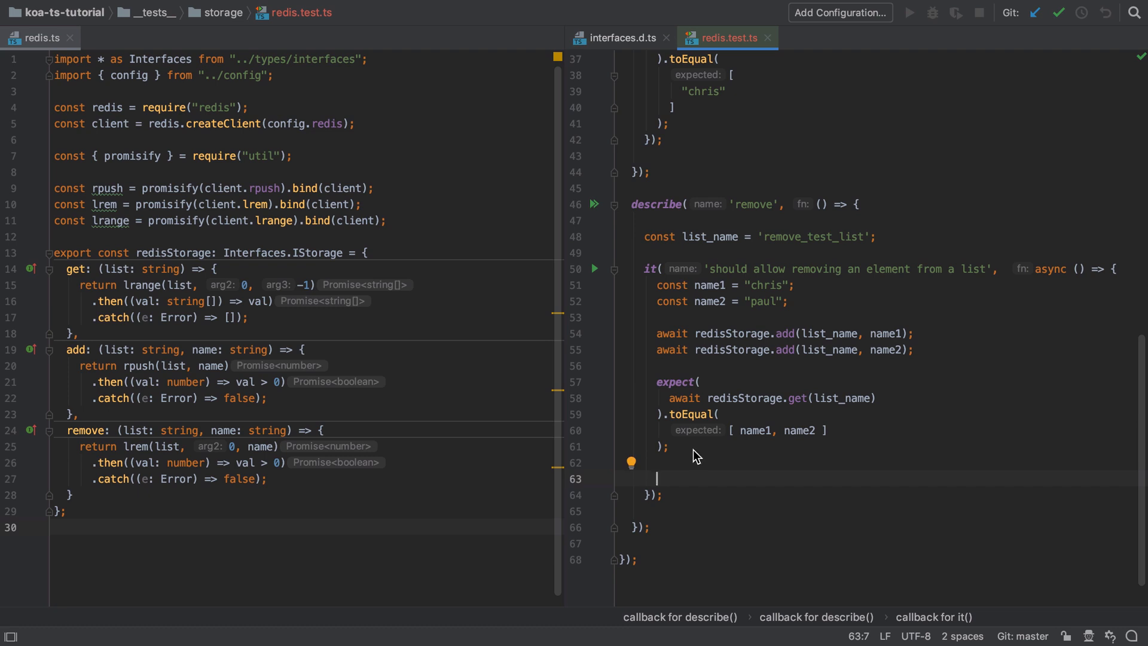
scroll("up", 3)
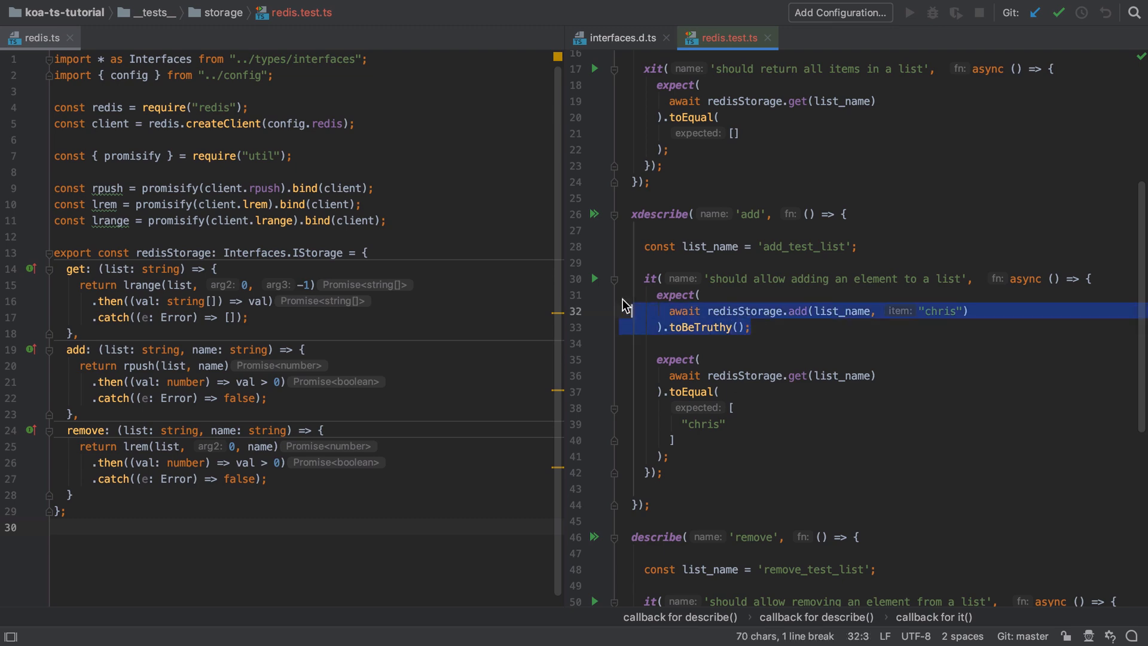
scroll("down", 3)
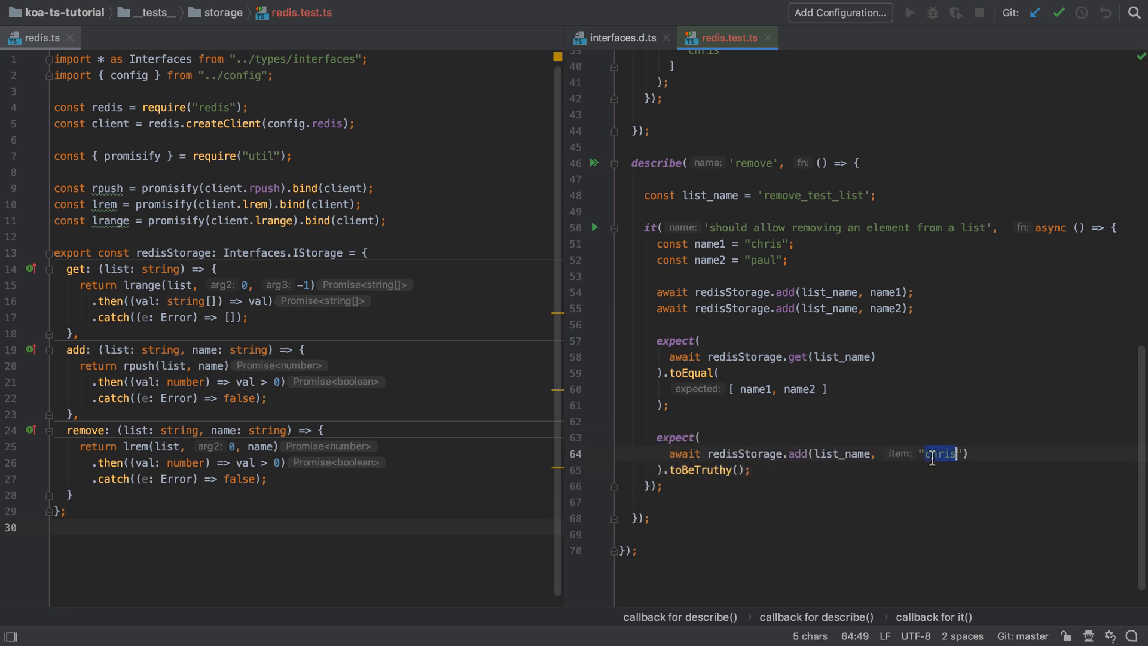
type("name1")
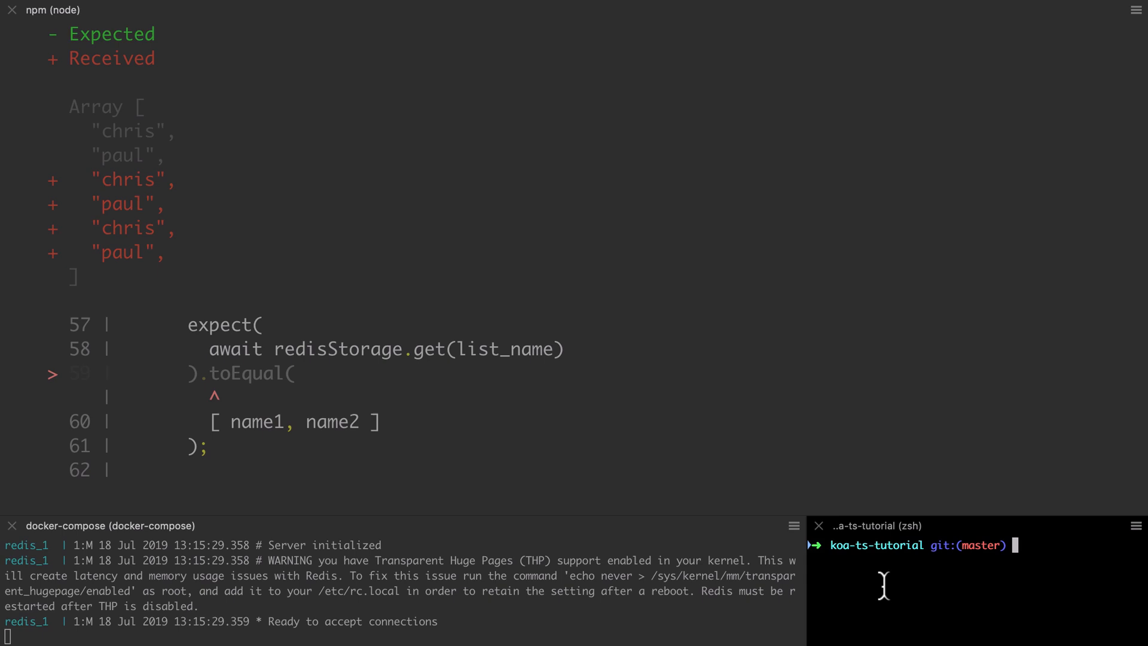
Step: List Docker containers, shell into the redis container and start redis-cli
type("docker ps -a")
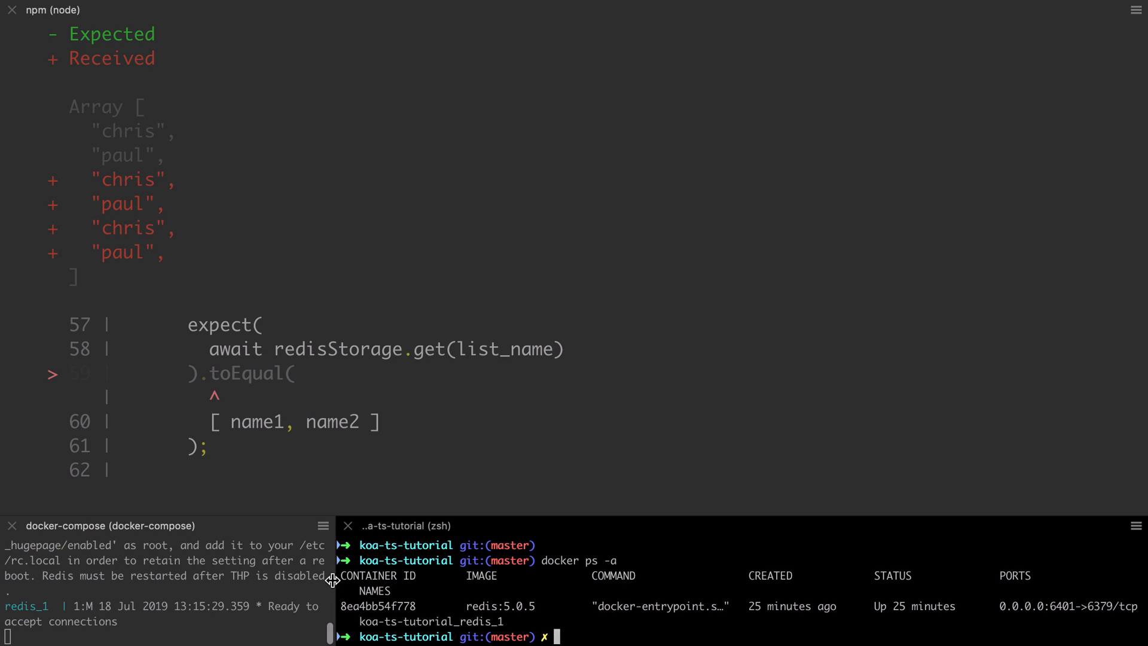
mouse_move(611, 624)
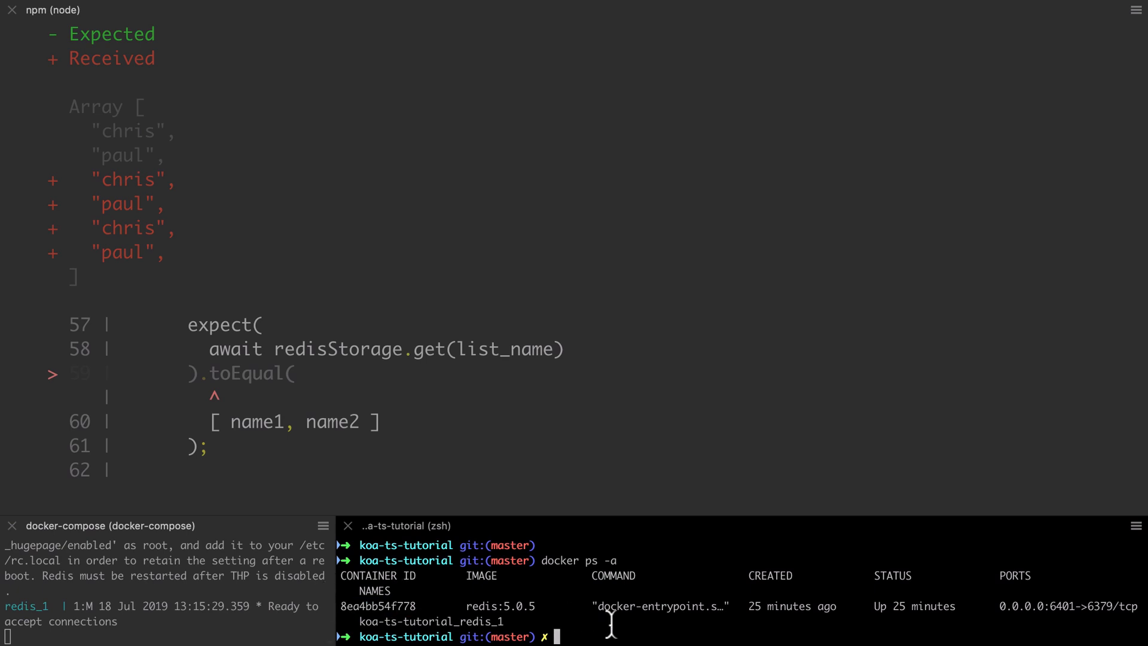
type("docker-compose exe")
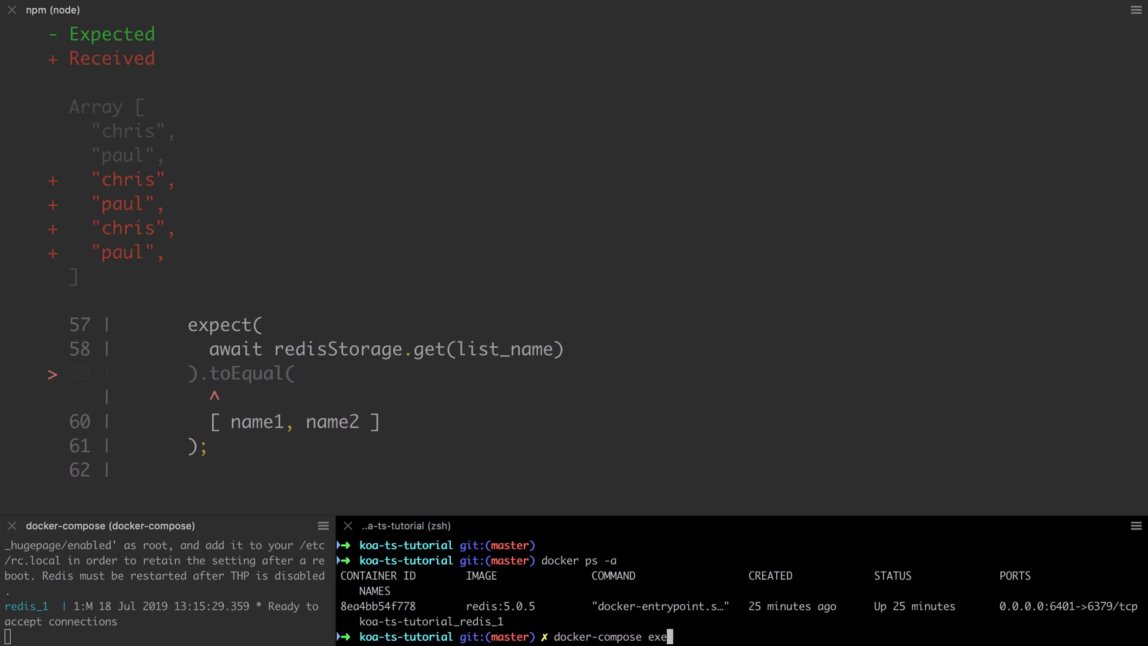
type("redis")
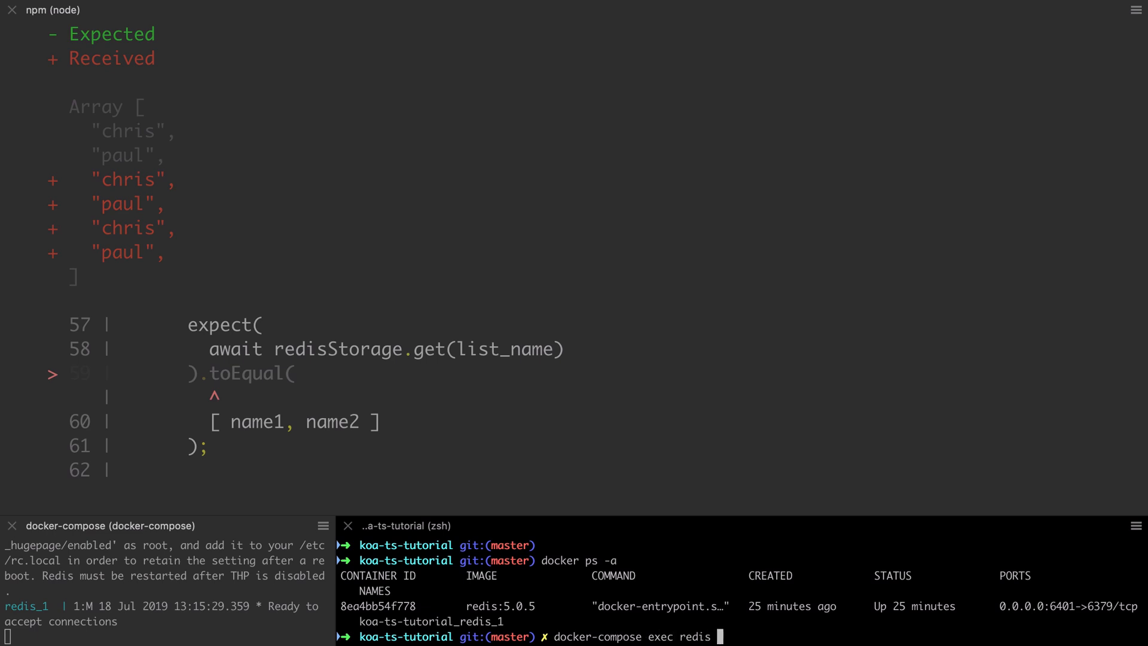
type("/")
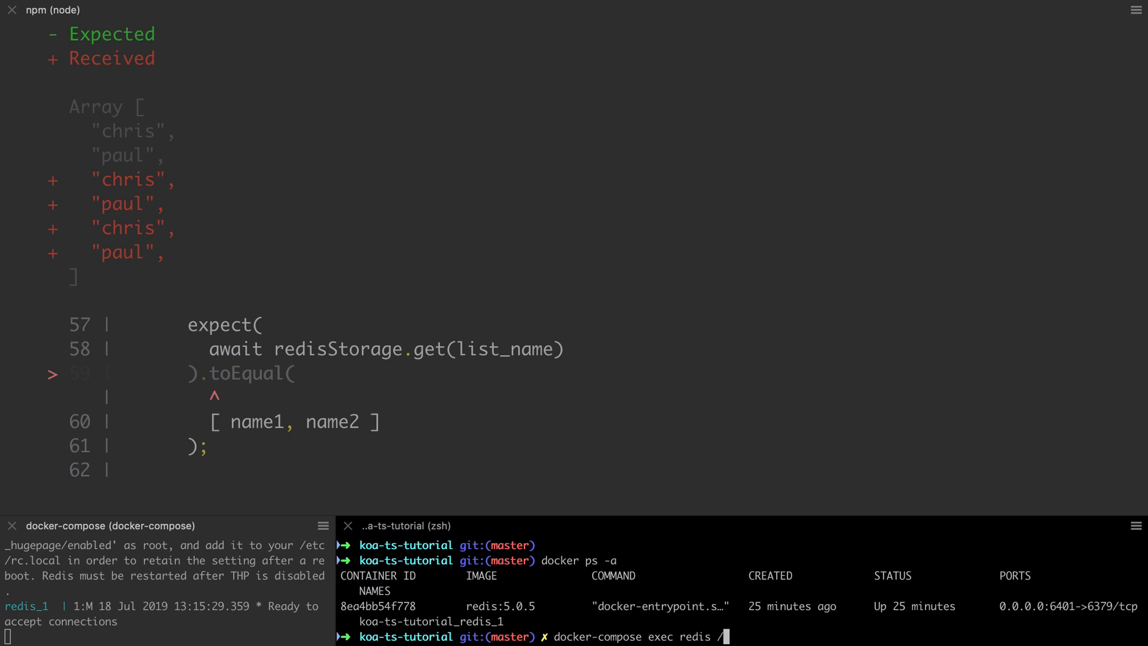
key("Return")
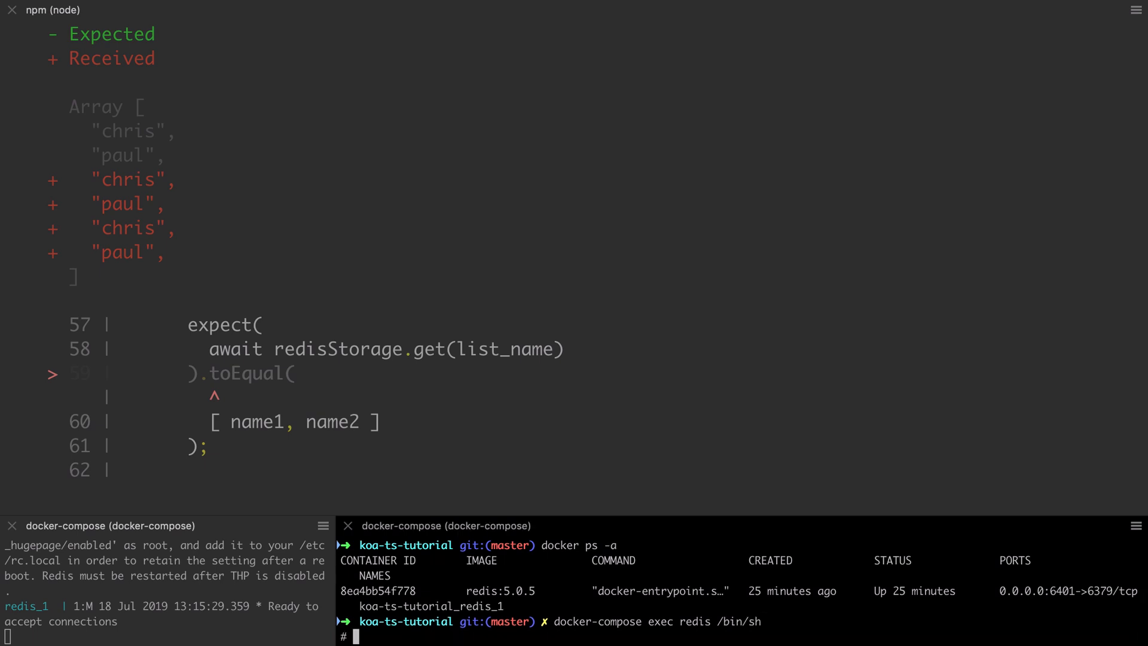
type("redis-cli")
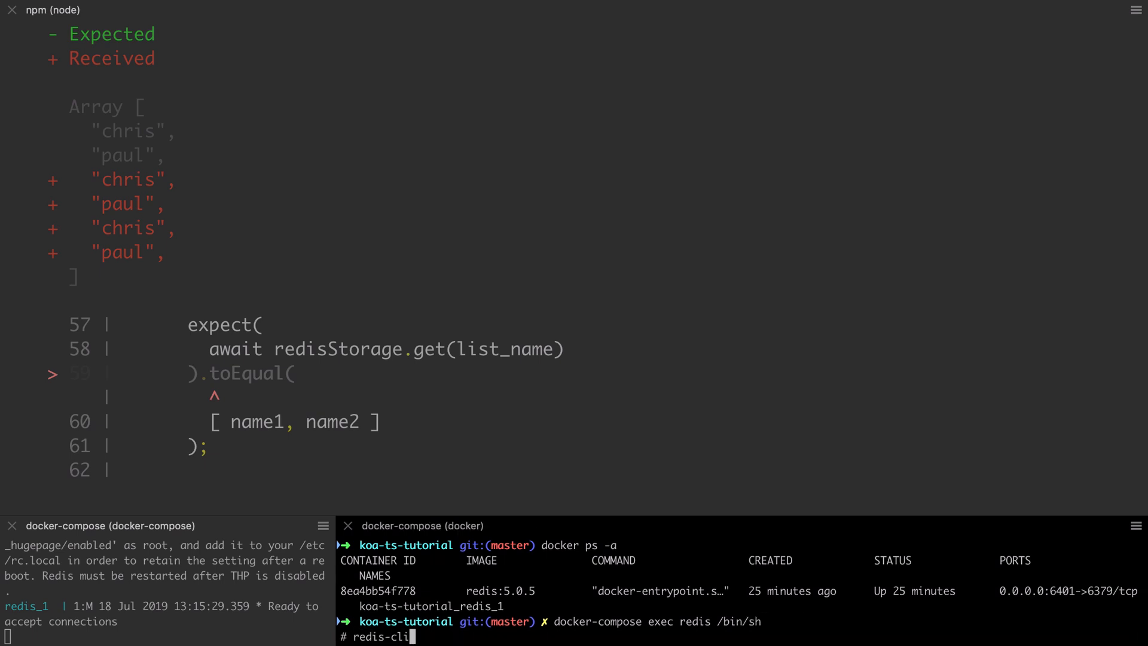
key("Return")
type("FLUSHALL")
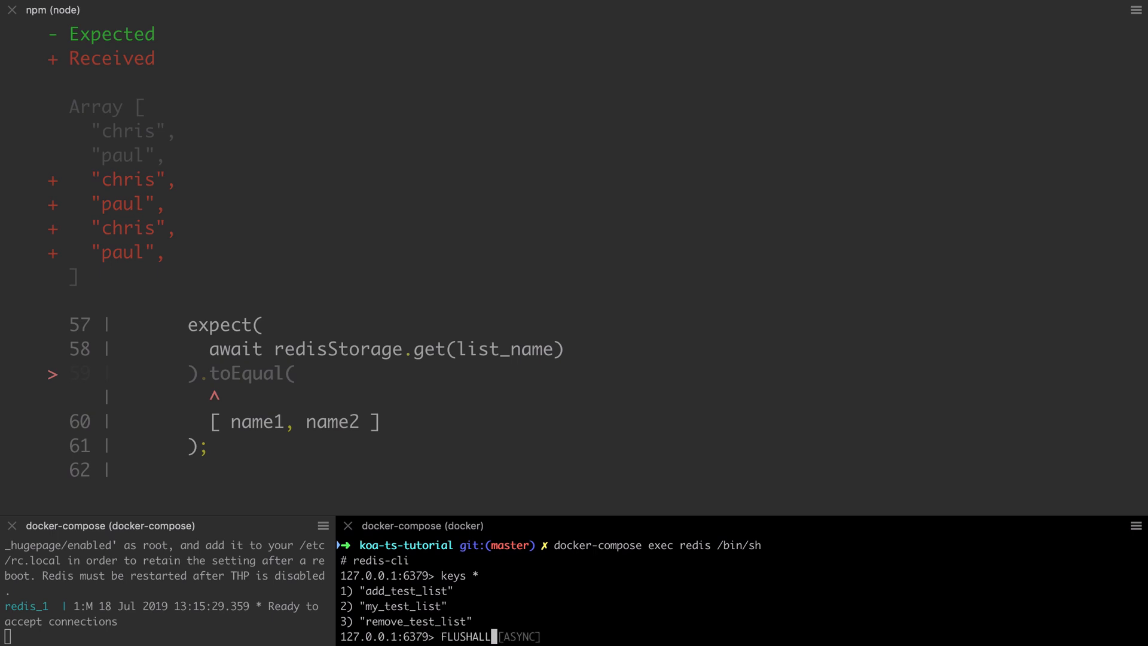
Step: FLUSHALL the Redis database and confirm with keys * that it is empty
key("Return")
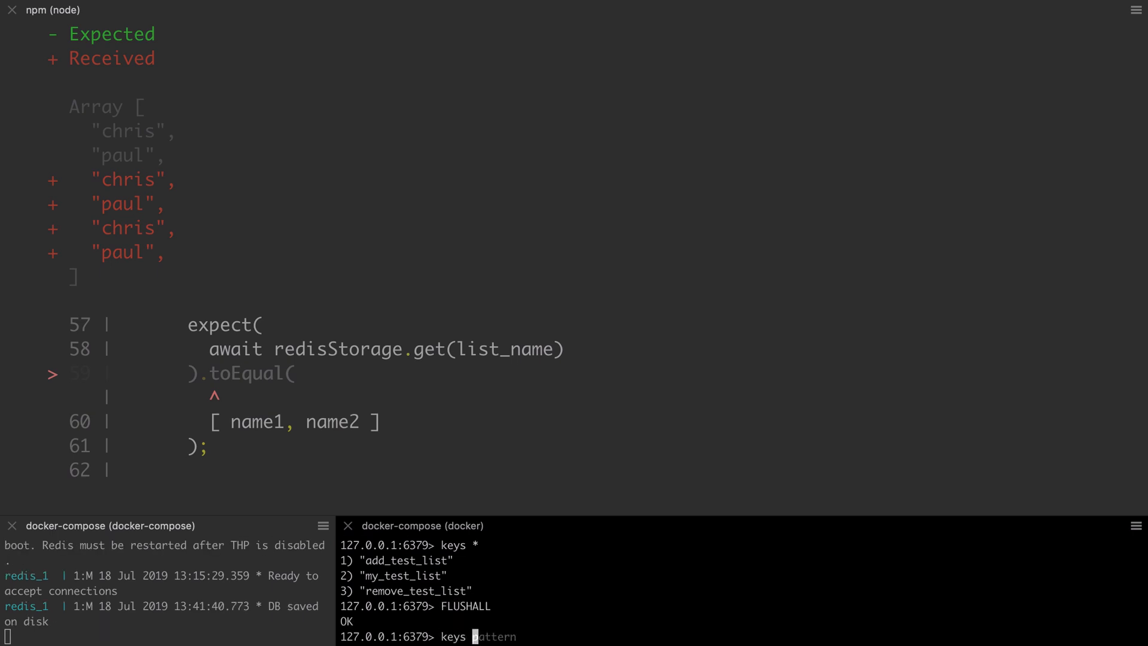
key("Return")
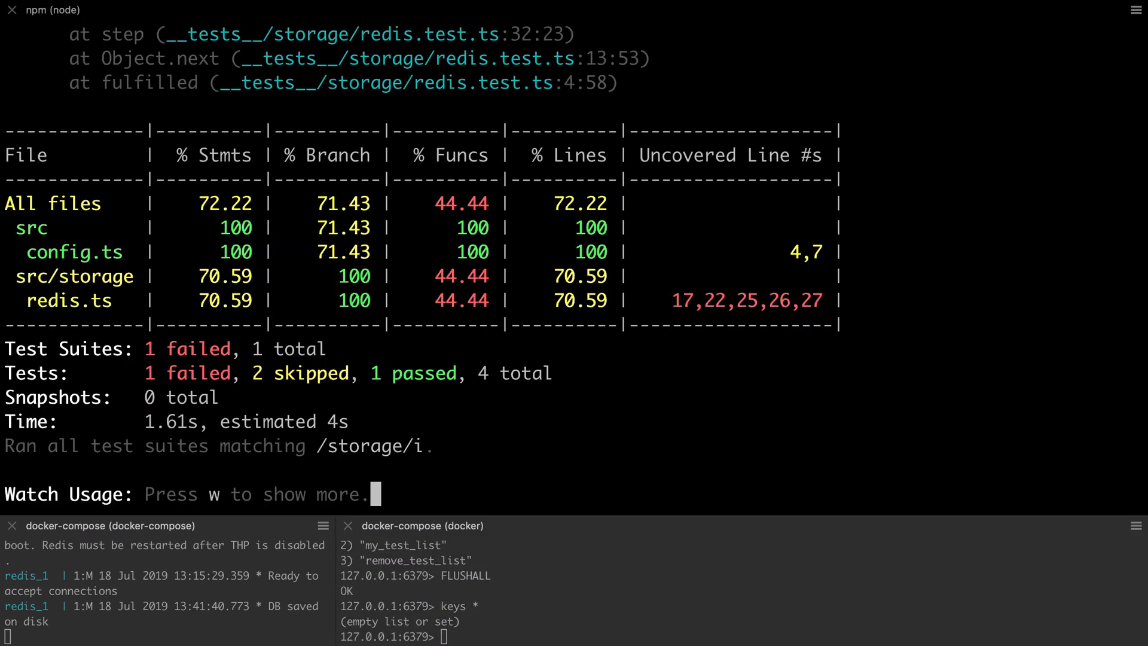
Step: Change the second expect to redisStorage.remove("chris") succeeding, leaving only "paul" in the list
scroll("up", 3)
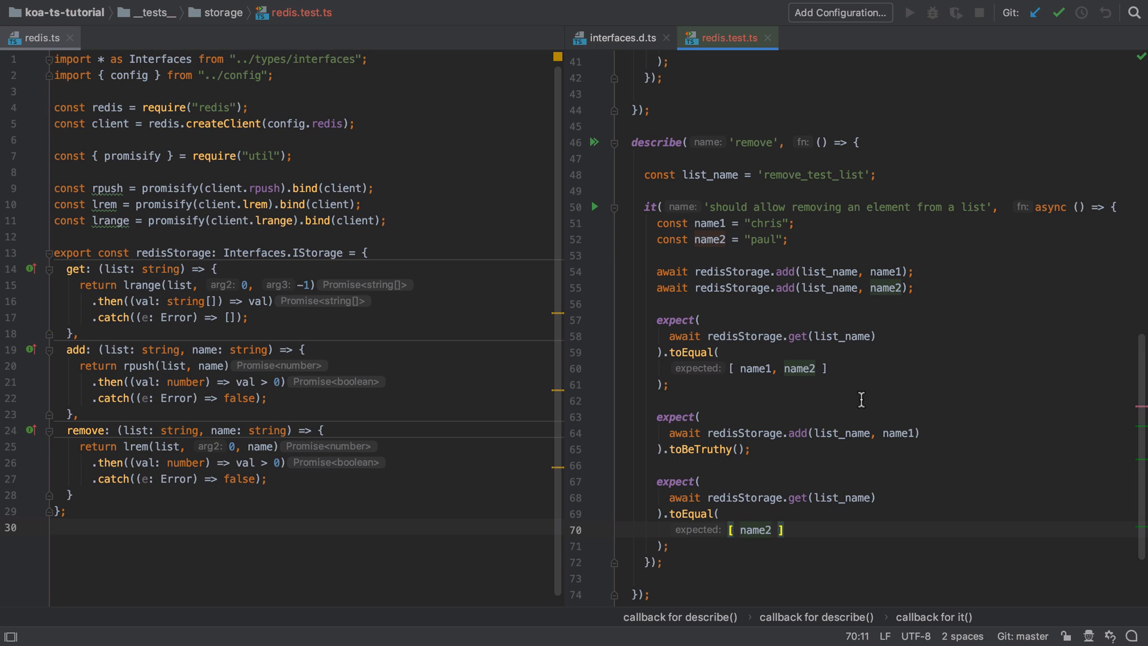
type("rem")
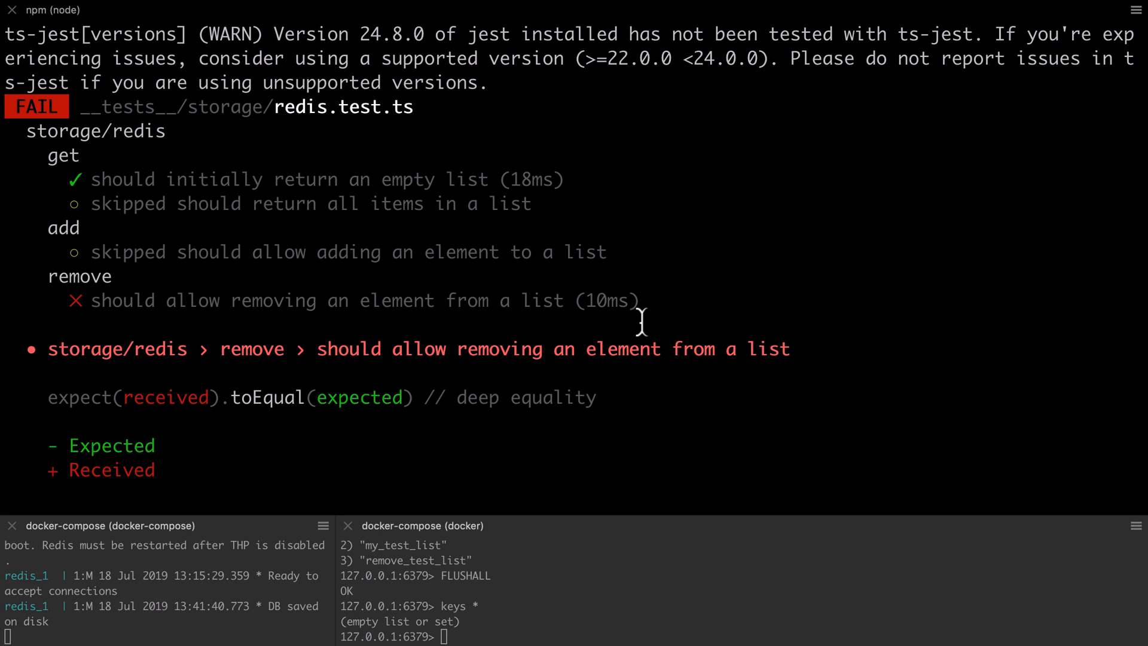
scroll("down", 3)
type("keys *")
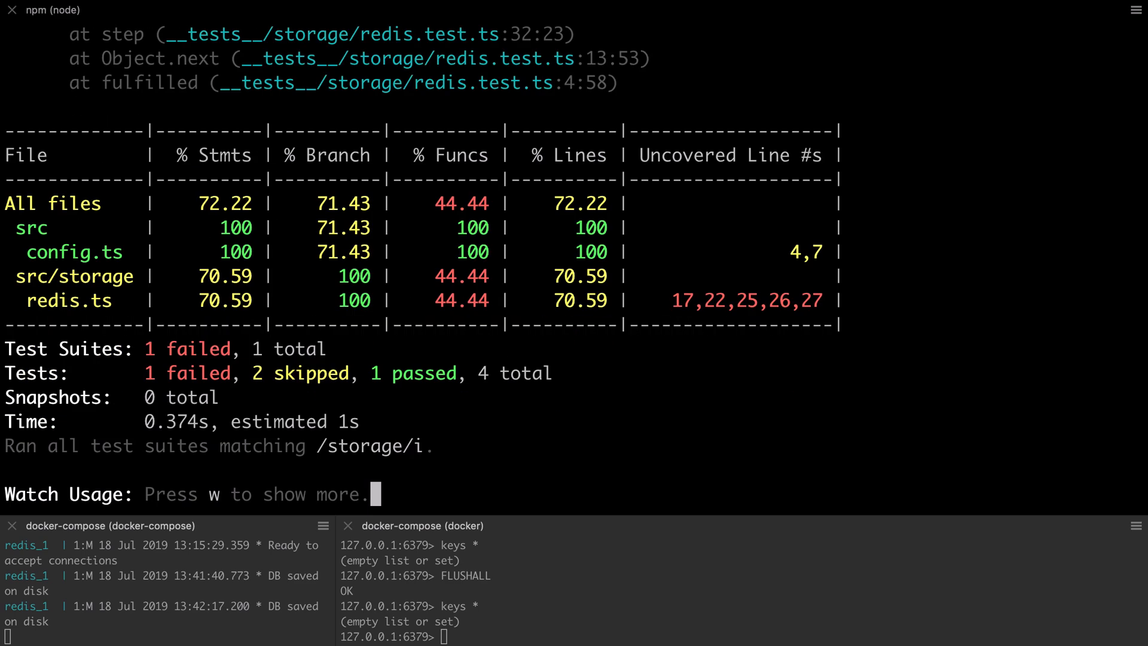
scroll("up", 3)
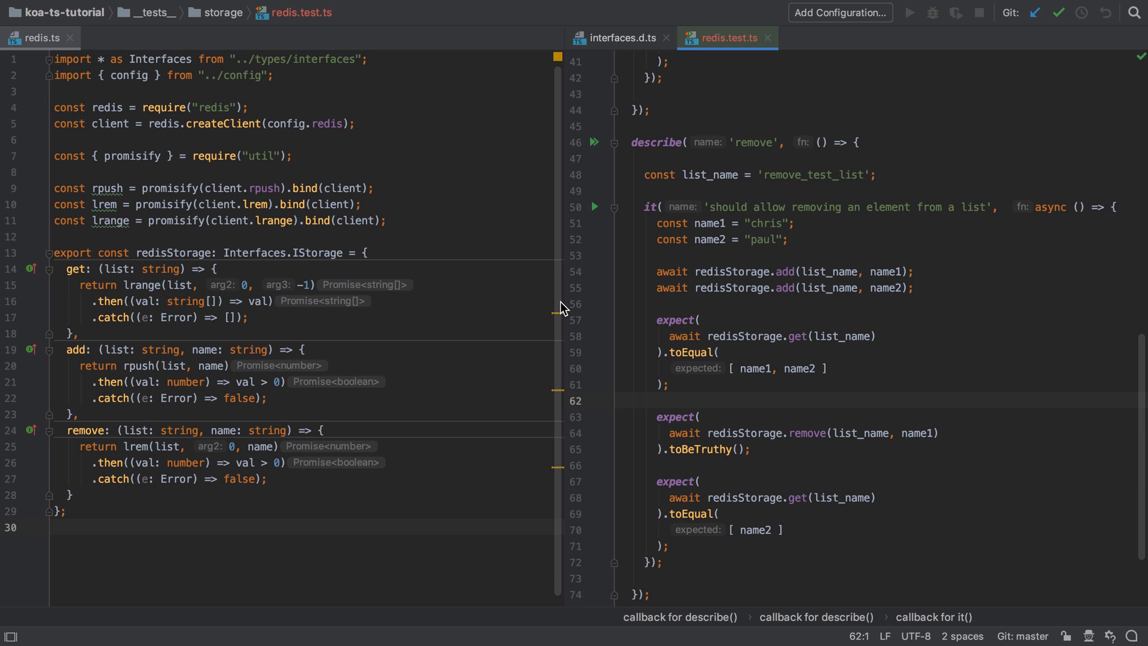
Step: Add await redisStorage.remove(list_name, name2) after the last expect so the remove test cleans up "paul"
left_click(620, 401)
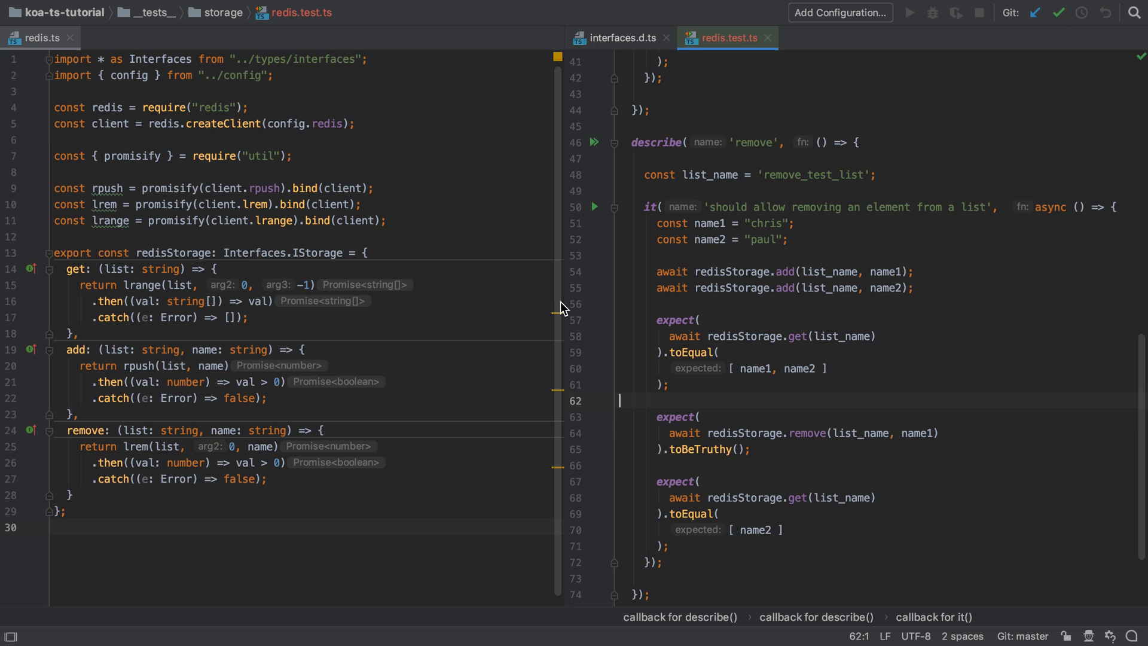
mouse_move(771, 547)
type("await redisStorage.remove(list_name, name2)")
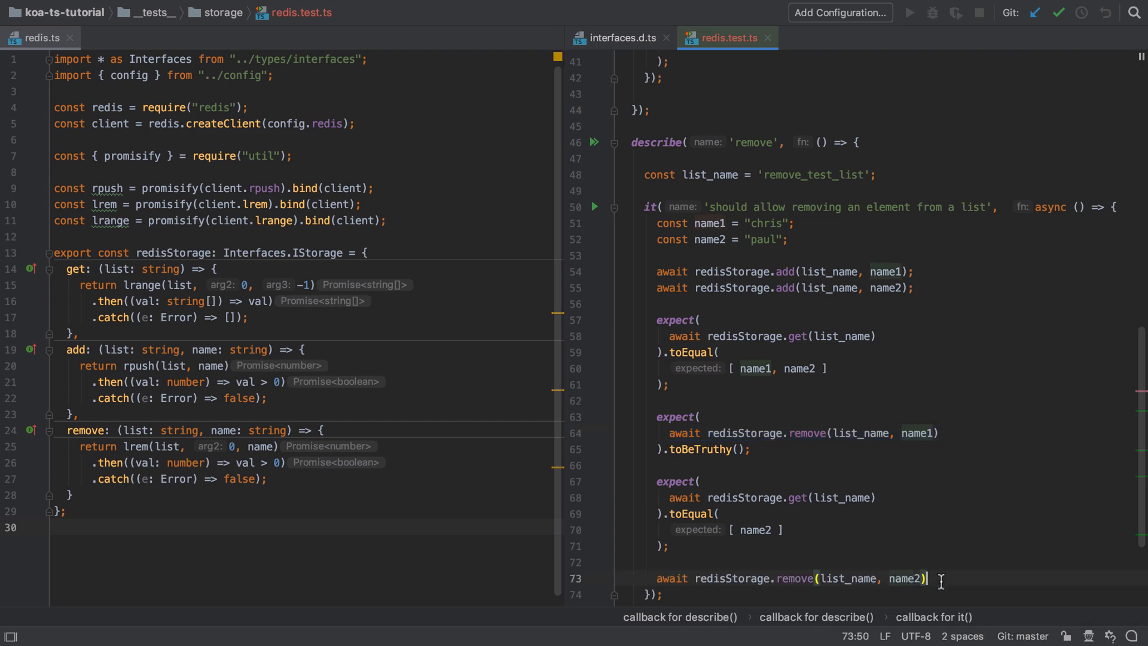
left_click(908, 12)
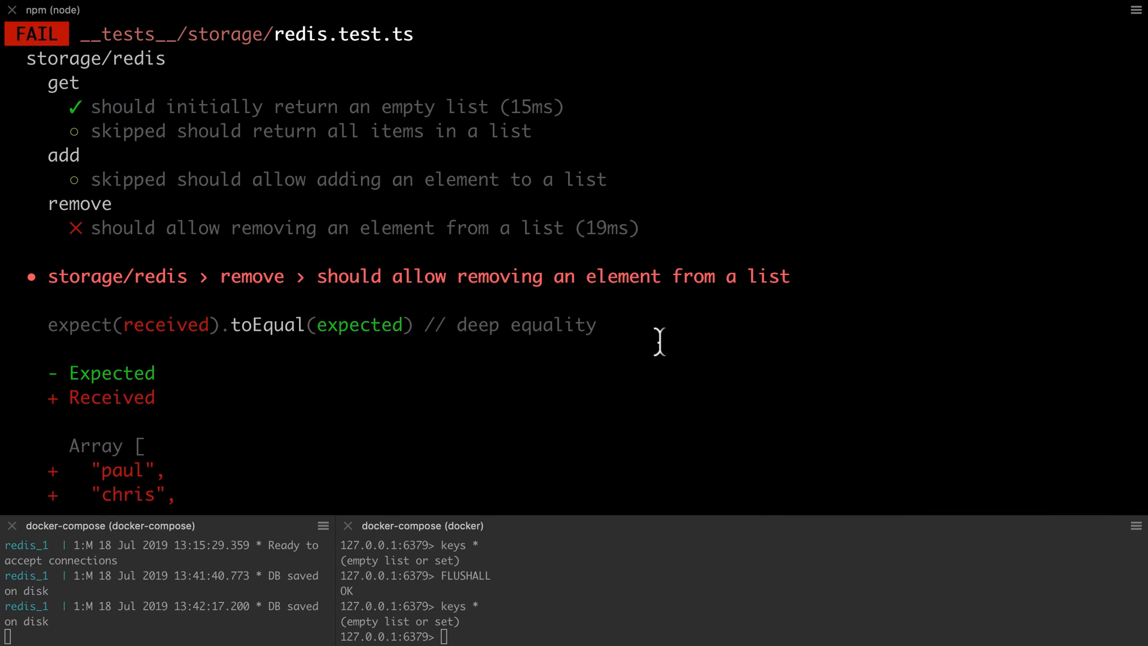
scroll("down", 3)
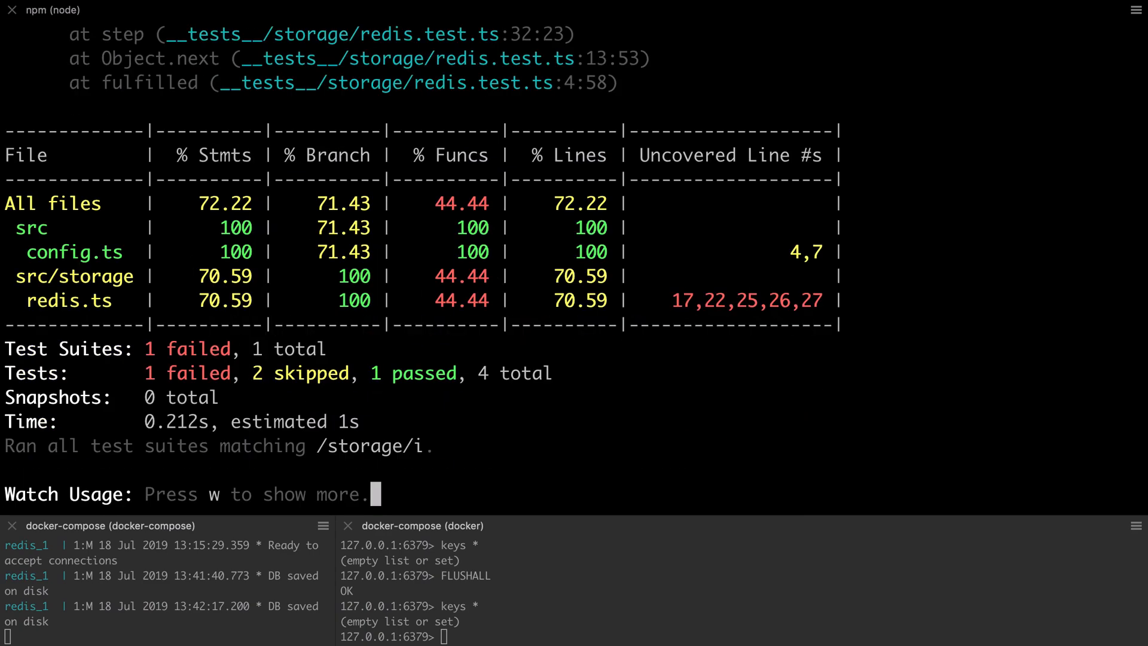
mouse_move(674, 586)
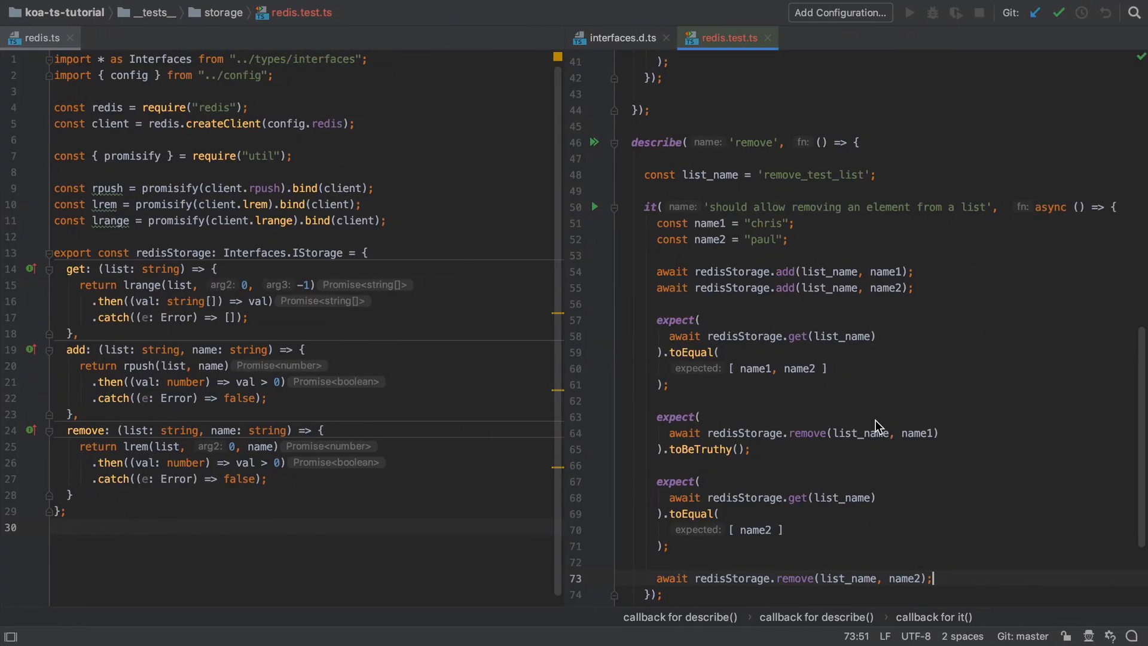
Step: Introduce const name1 = "chris" in the add test, remove name1 afterwards, and change xdescribe to describe
scroll("up", 3)
type("const name1 = \"chris\";")
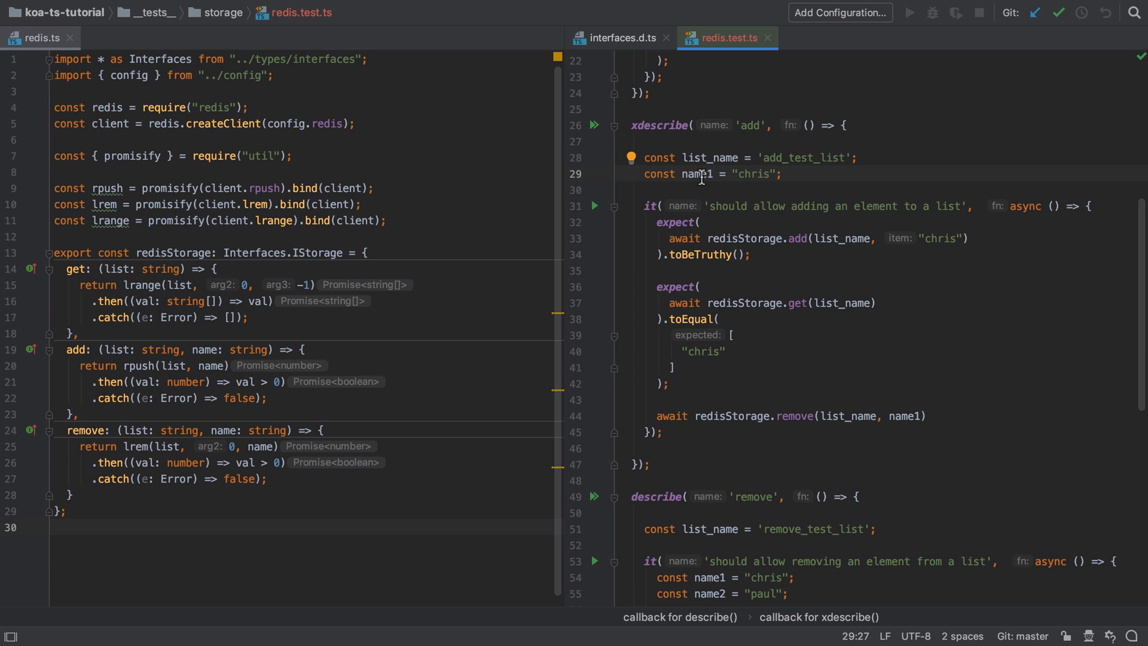
double_click(696, 175)
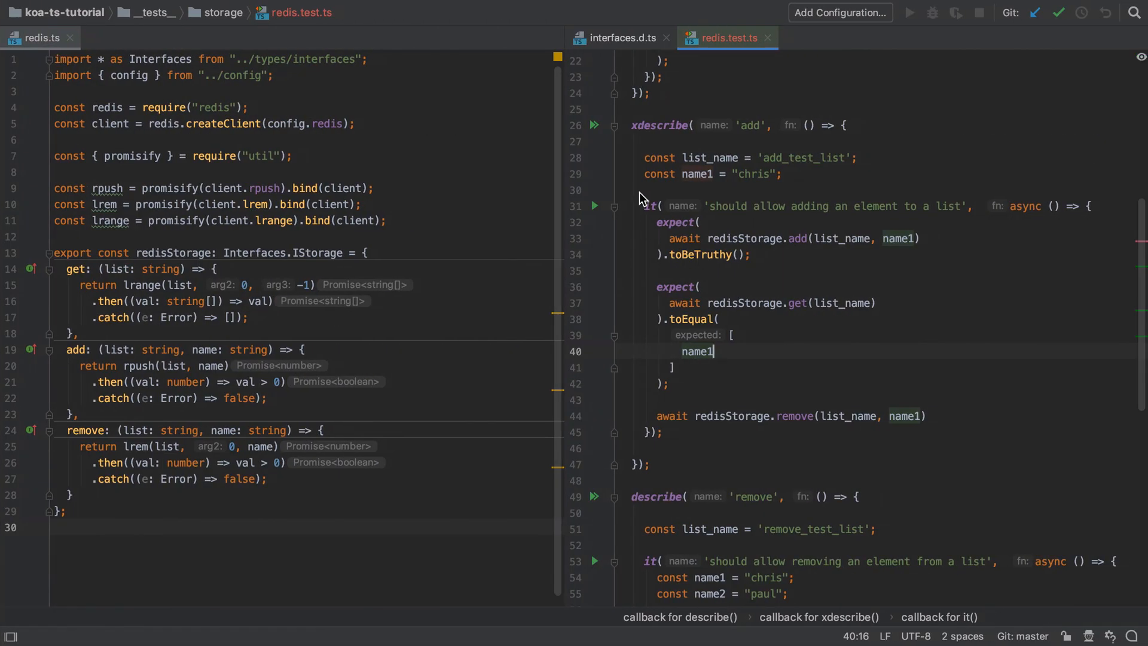
scroll("up", 3)
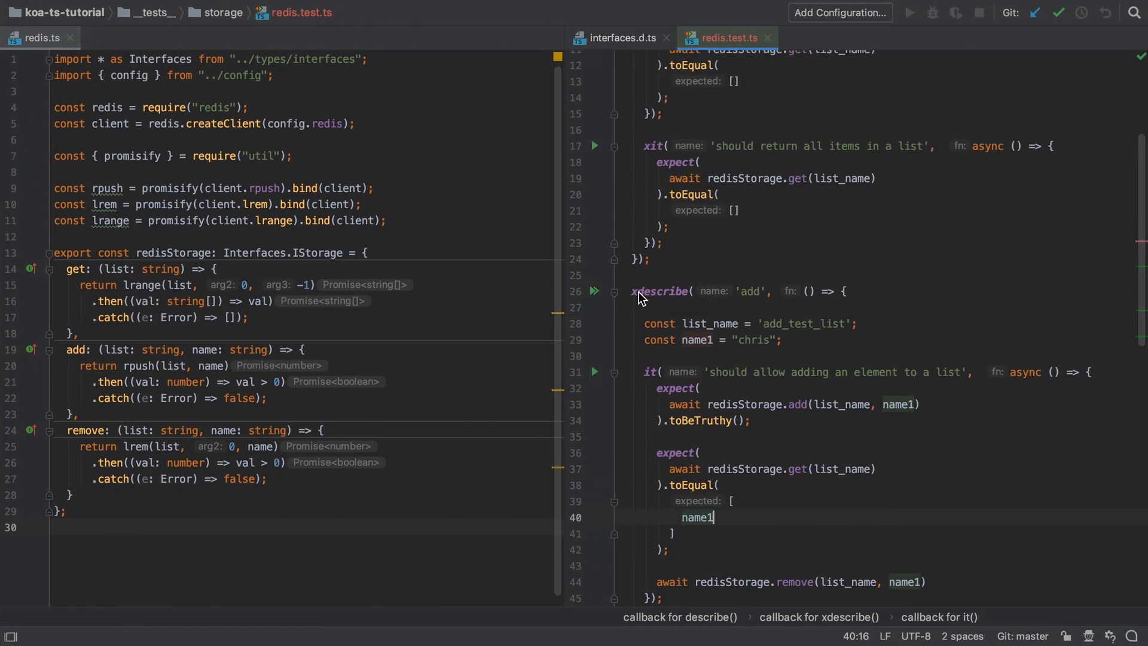
scroll("up", 3)
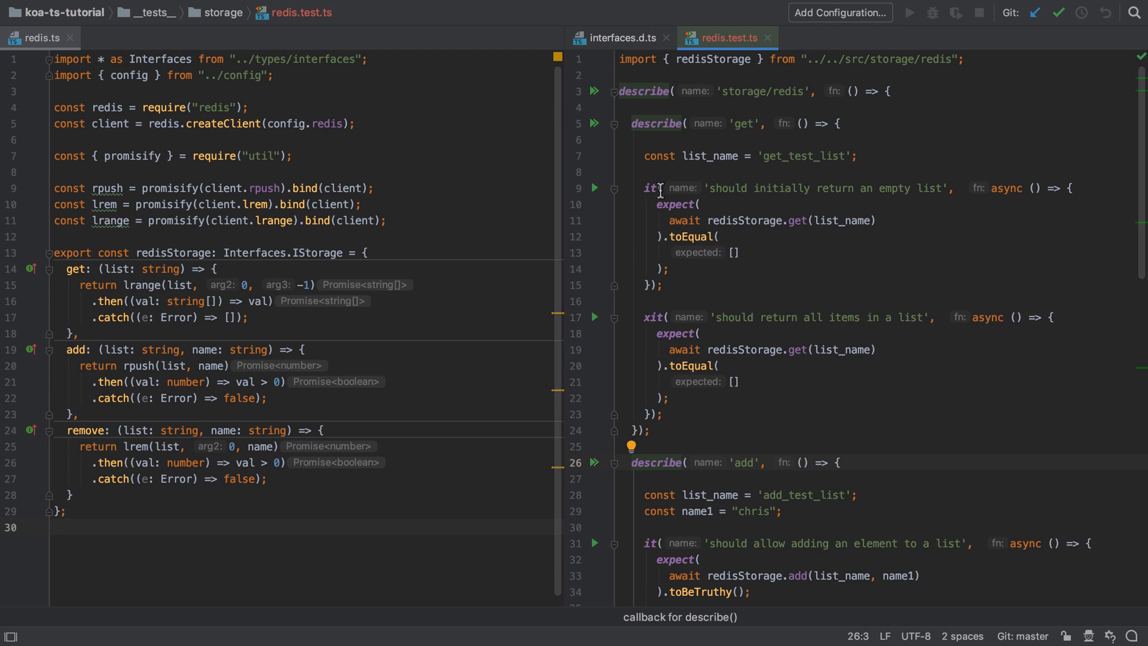